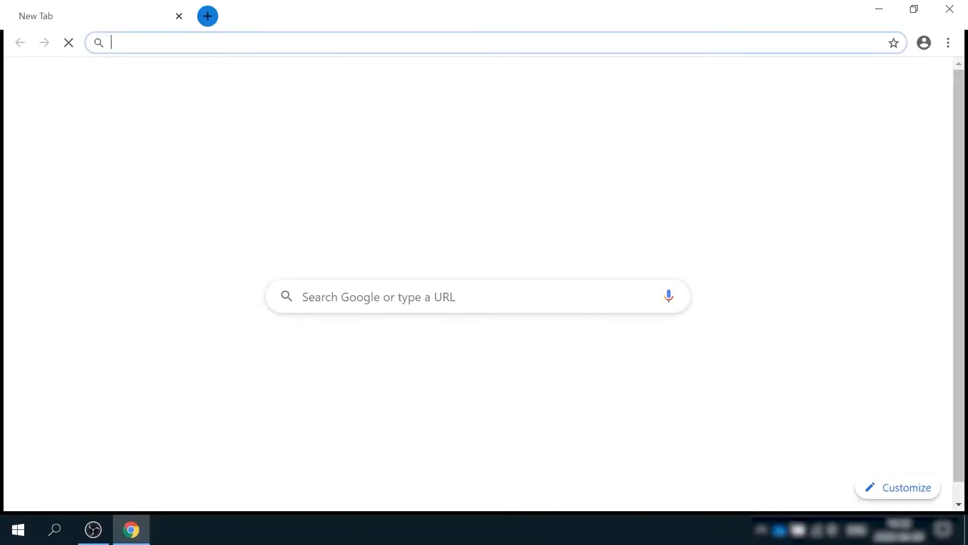
Step: Reach Software License Management from moxa.com via the Support section
type("www.moxa.com")
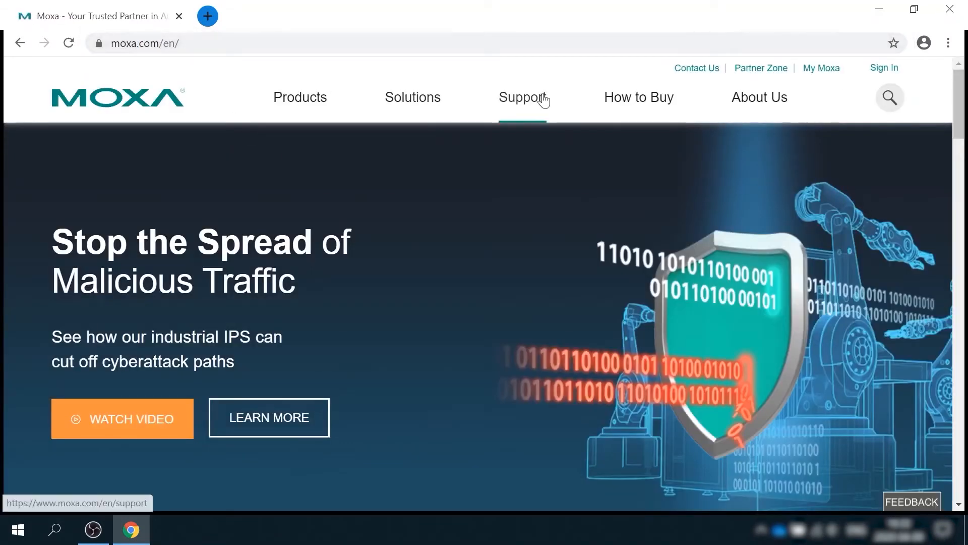
left_click(523, 97)
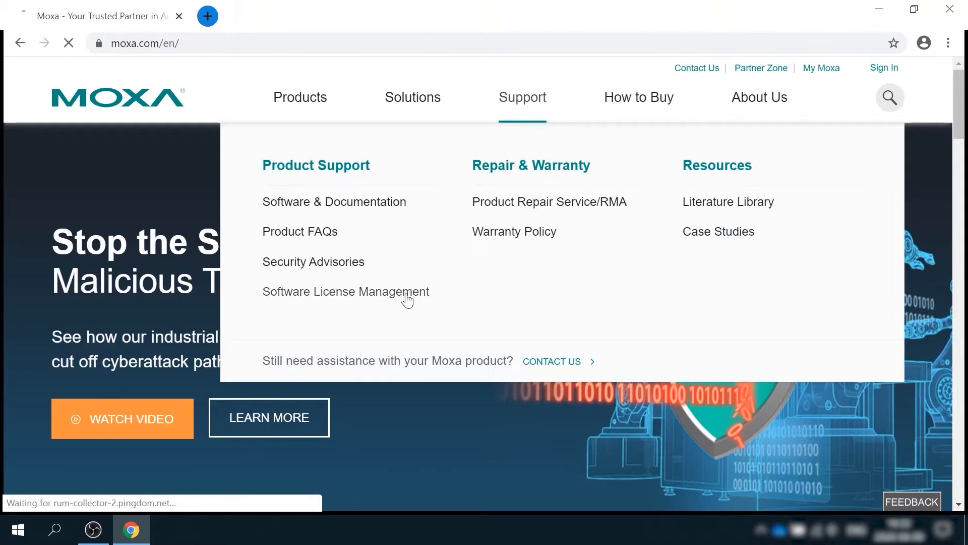
left_click(345, 290)
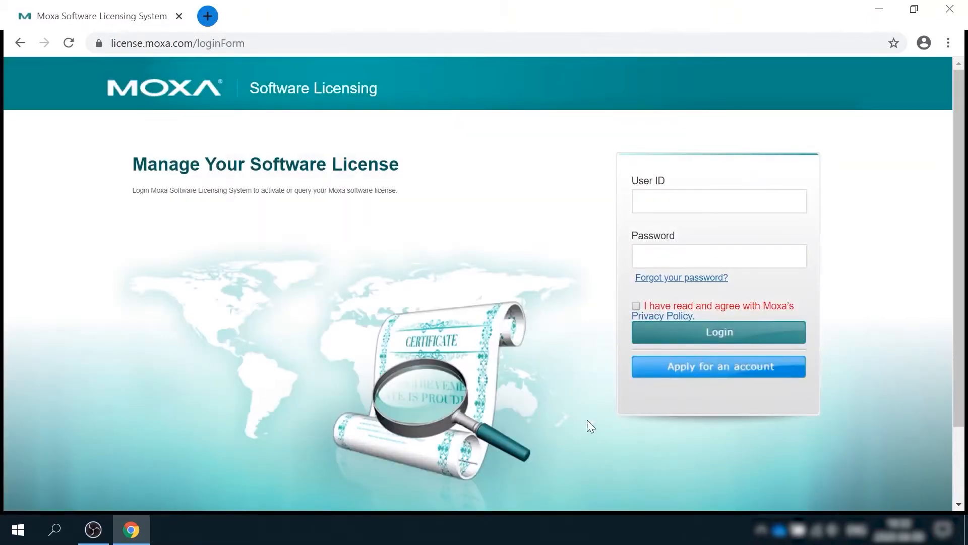
Step: Sign in to Moxa Software Licensing with the privacy policy accepted
left_click(717, 366)
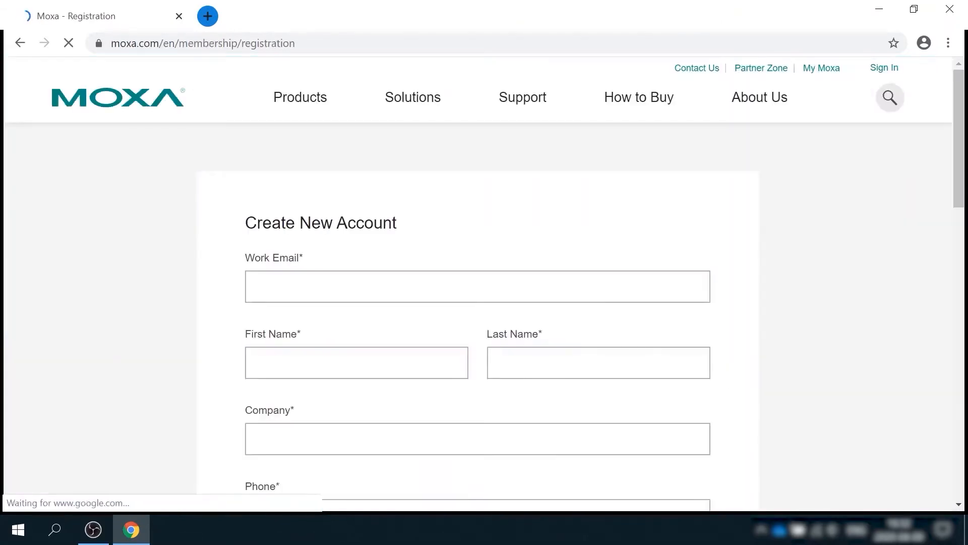
scroll("down", 3)
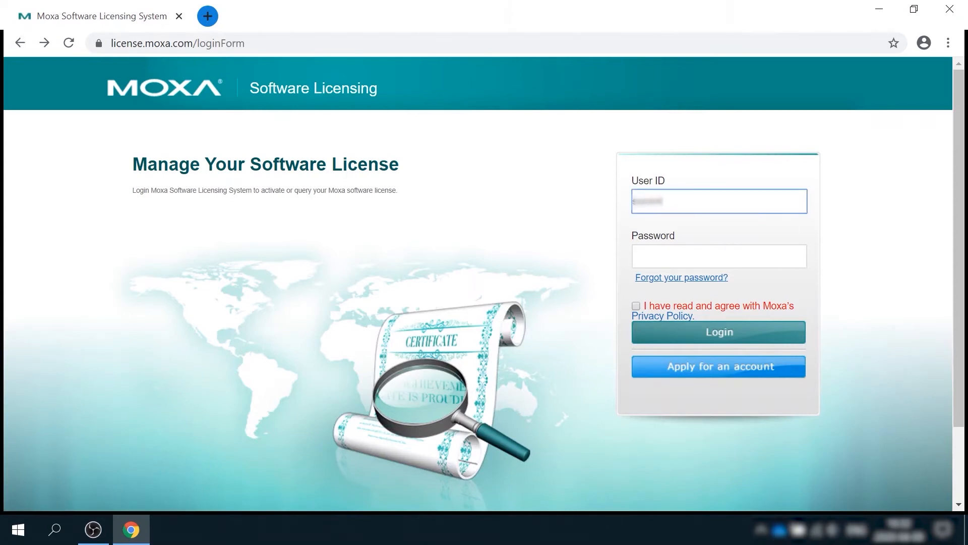
left_click(720, 255)
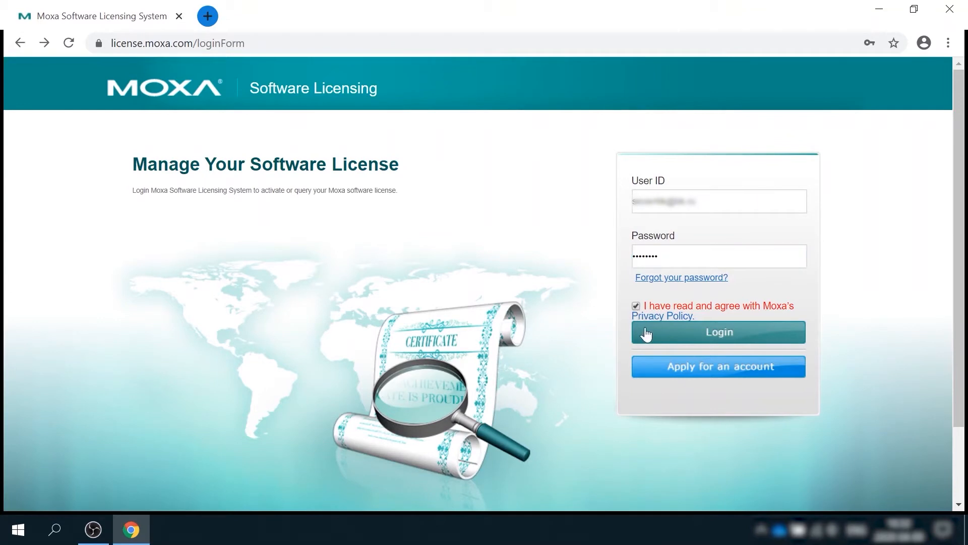
left_click(717, 331)
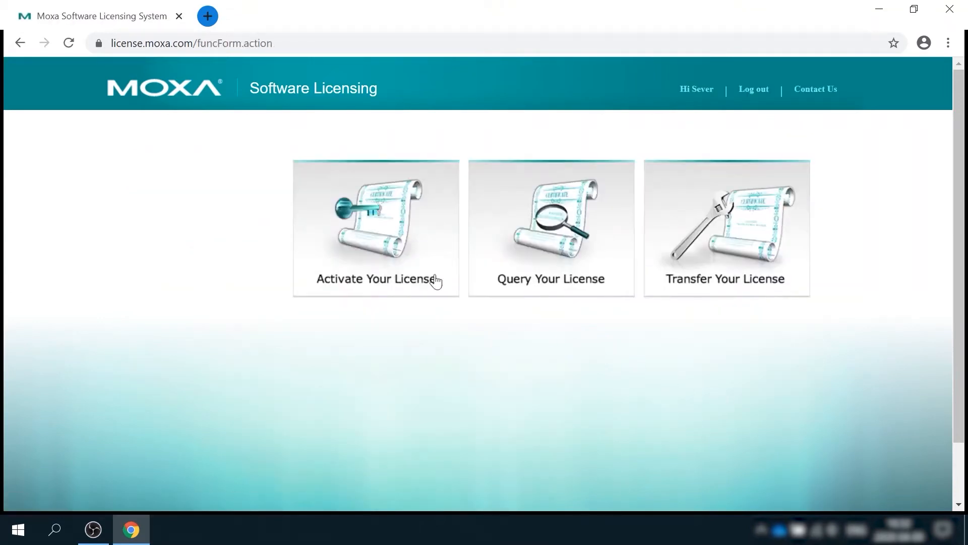
mouse_move(395, 230)
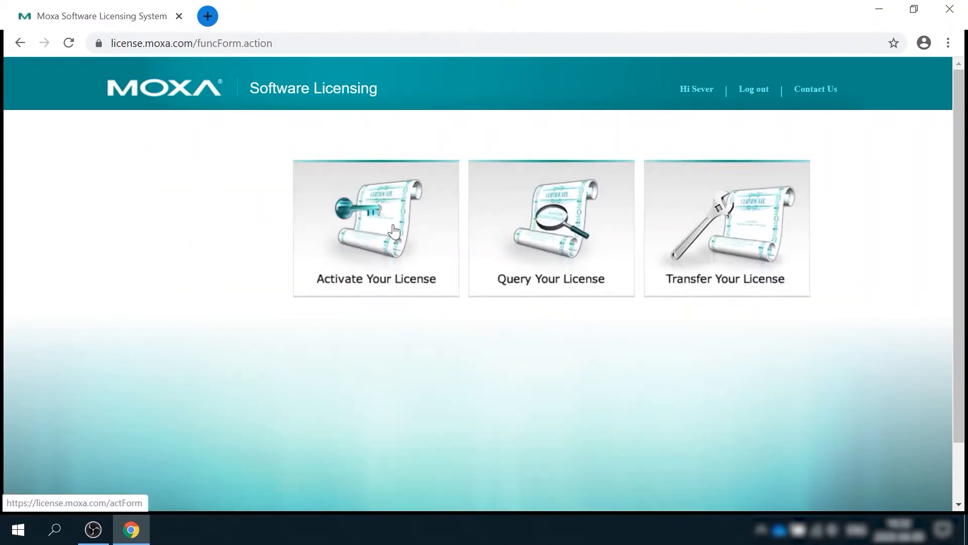
Step: Start MRC Quick Link activation with the production S/N, Quick Link ID 'sever' and the EULA accepted
left_click(375, 227)
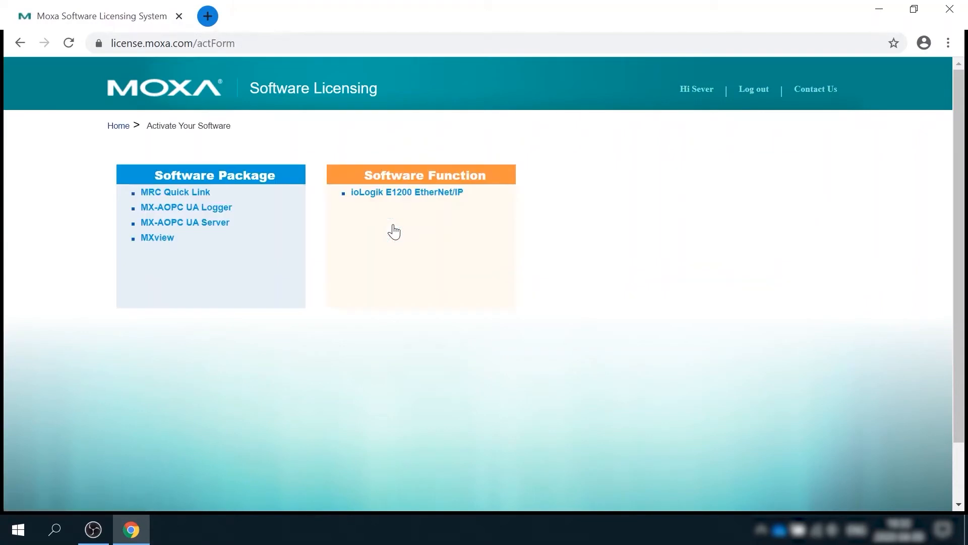
left_click(175, 192)
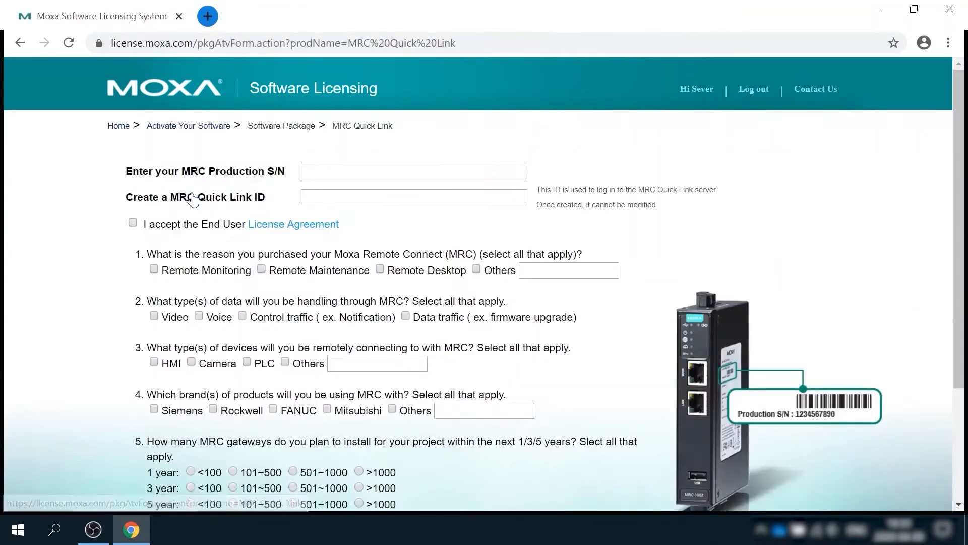
left_click(412, 172)
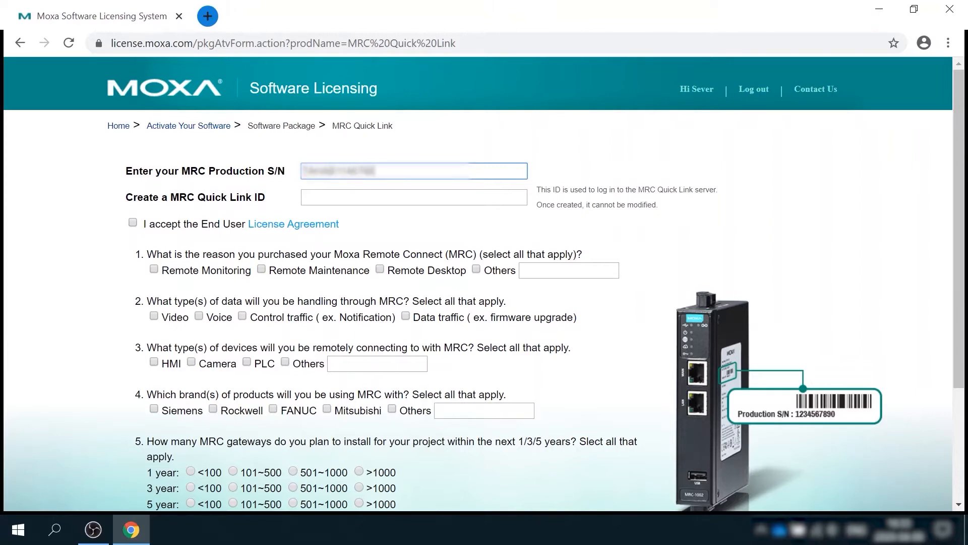
left_click(413, 197)
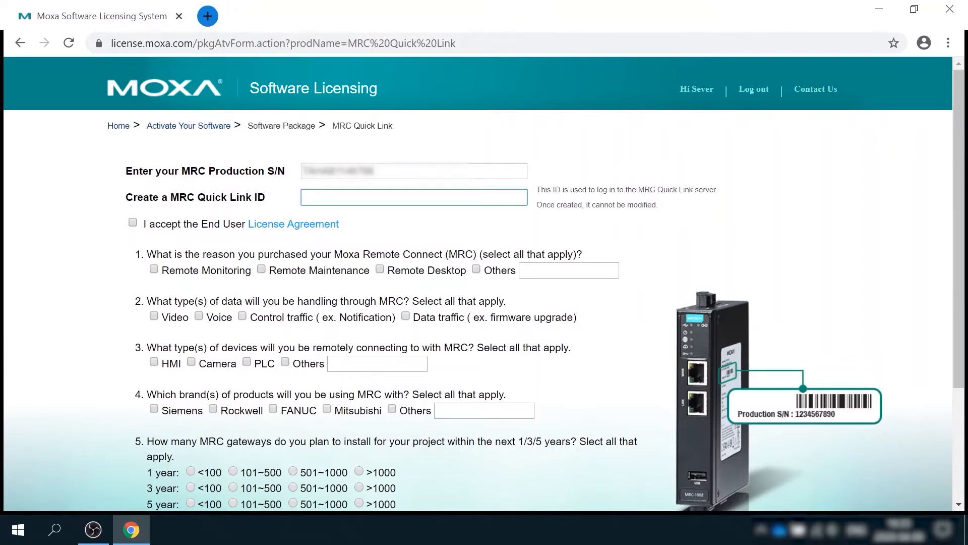
type("sever")
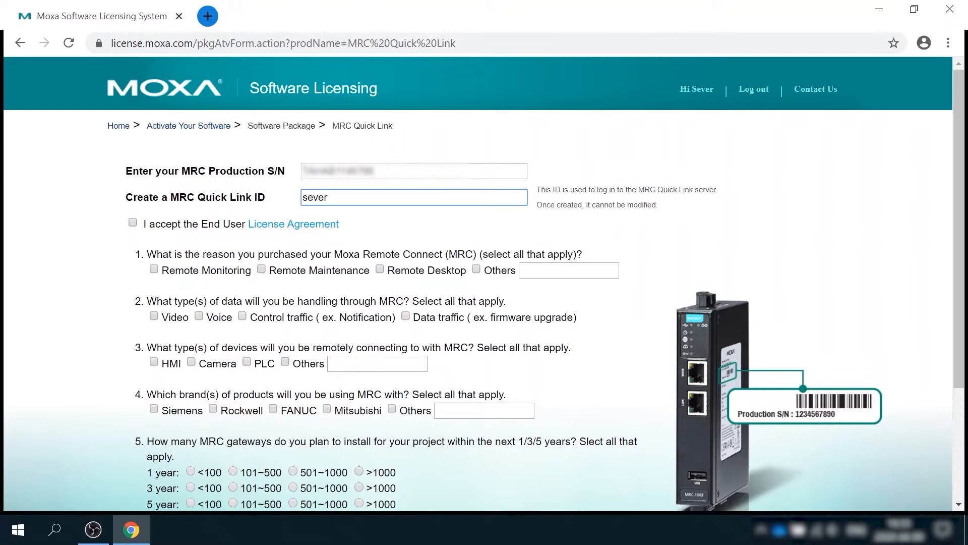
left_click(133, 222)
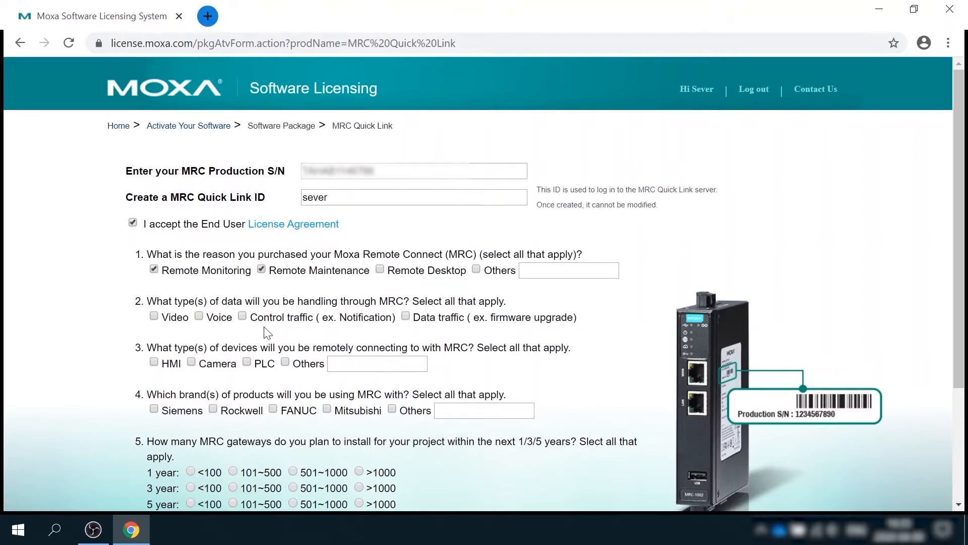
Step: Answer the device-type and remaining survey questions and submit the activation form
scroll("down", 3)
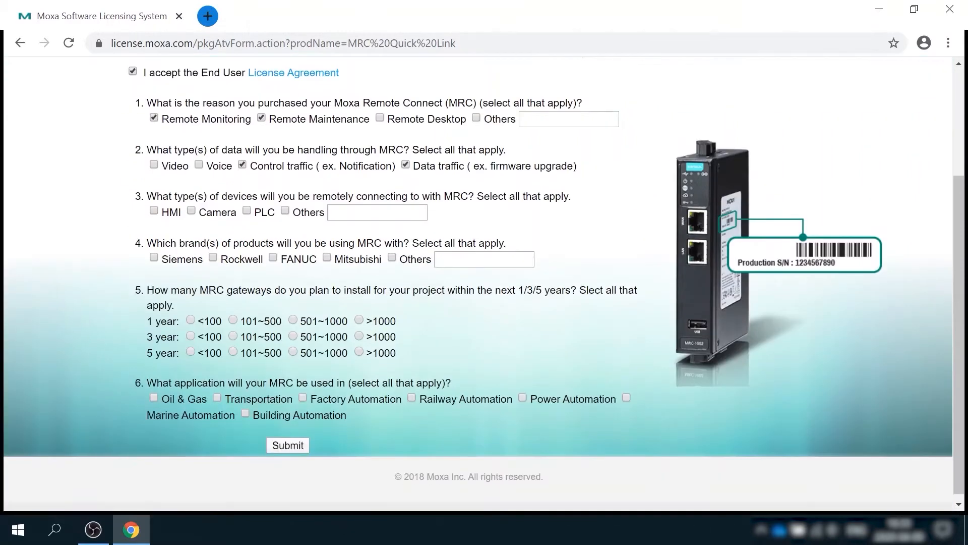
left_click(392, 257)
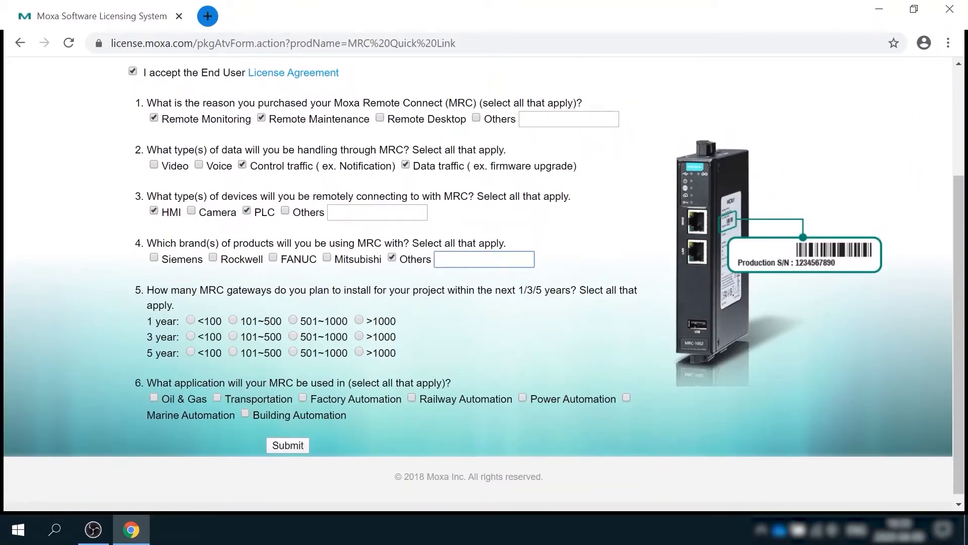
left_click(190, 353)
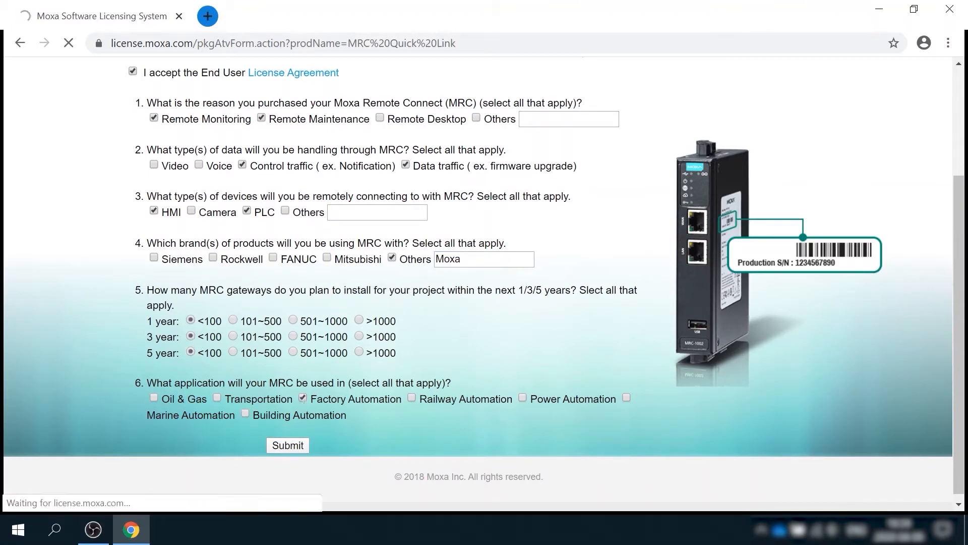
left_click(288, 445)
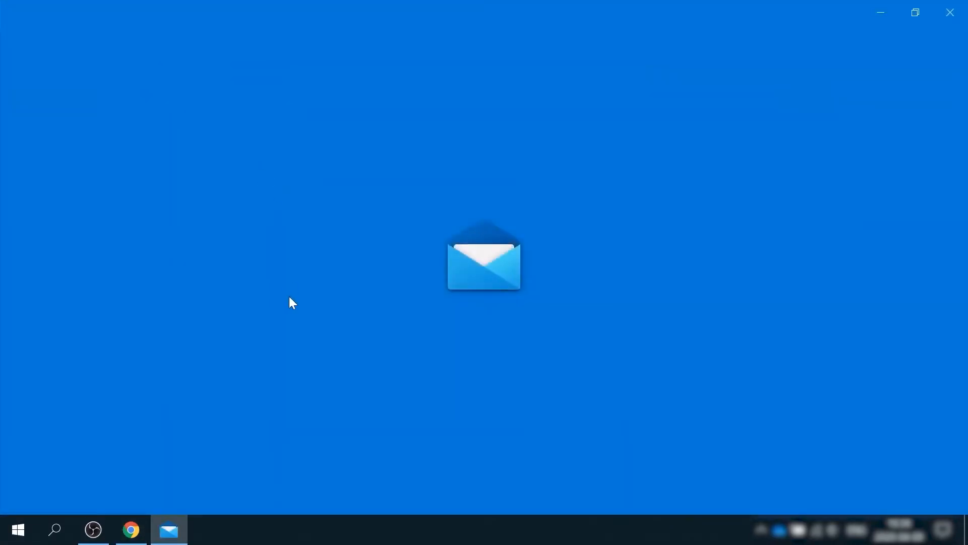
Step: Read the 'Quick Link Service registration successful' email and select its default password
left_click(168, 529)
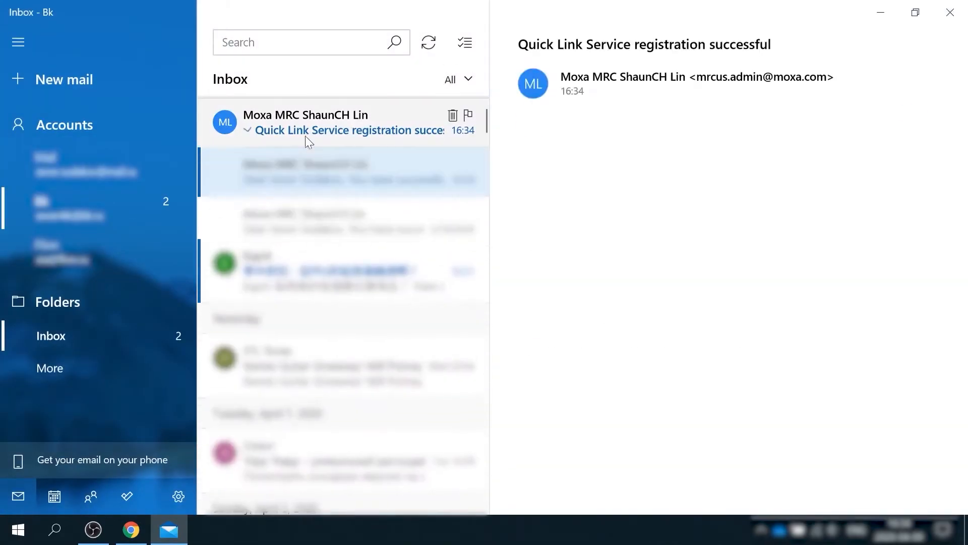
left_click(305, 122)
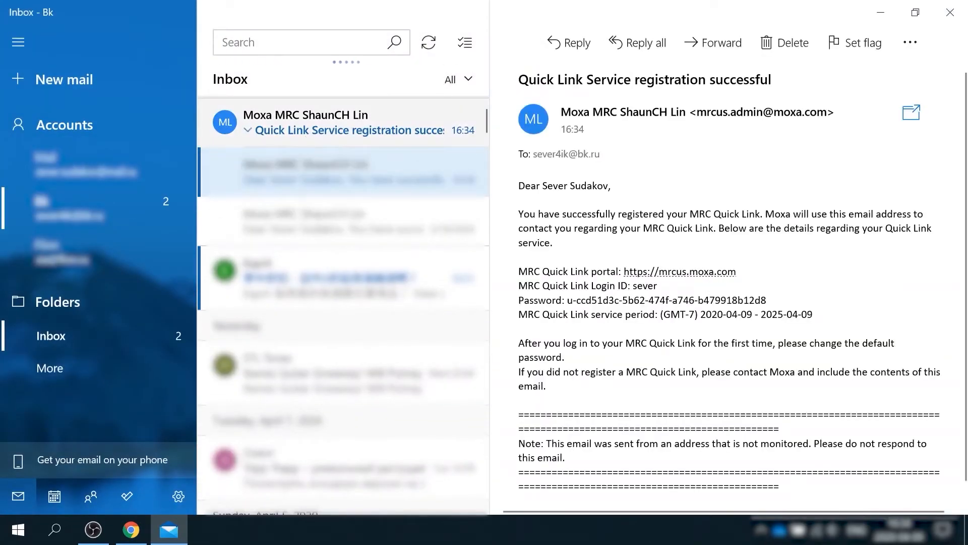
double_click(645, 286)
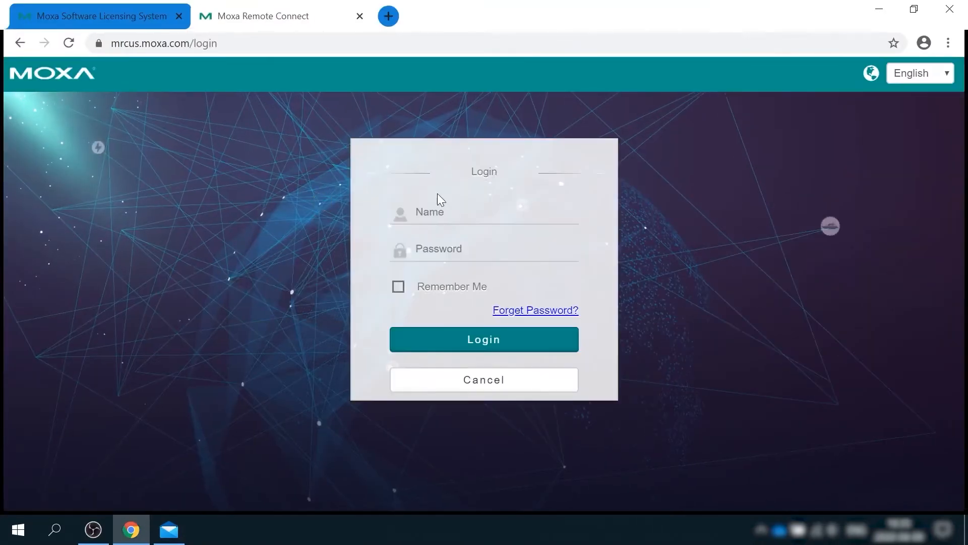
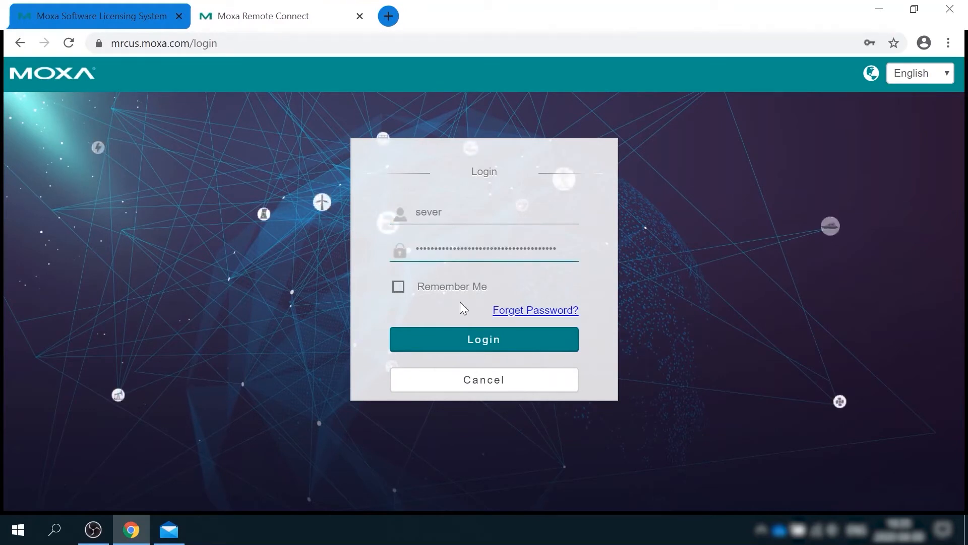
Step: Sign in to the Quick Link portal as 'sev' with Remember Me enabled
left_click(398, 286)
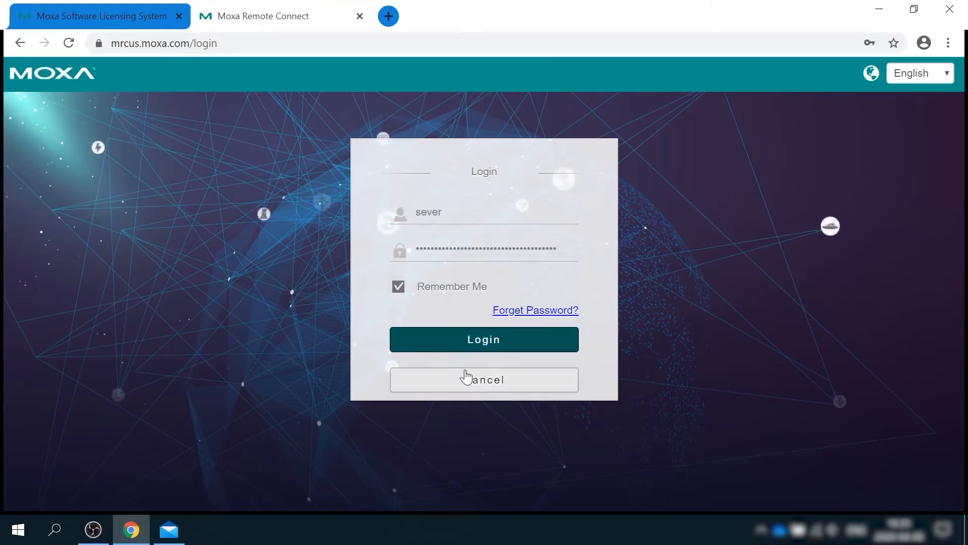
left_click(483, 339)
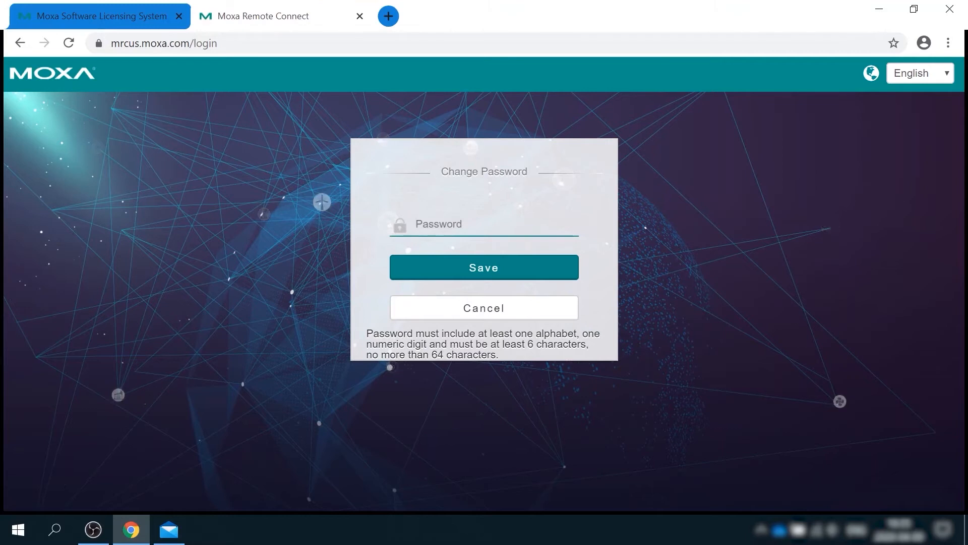
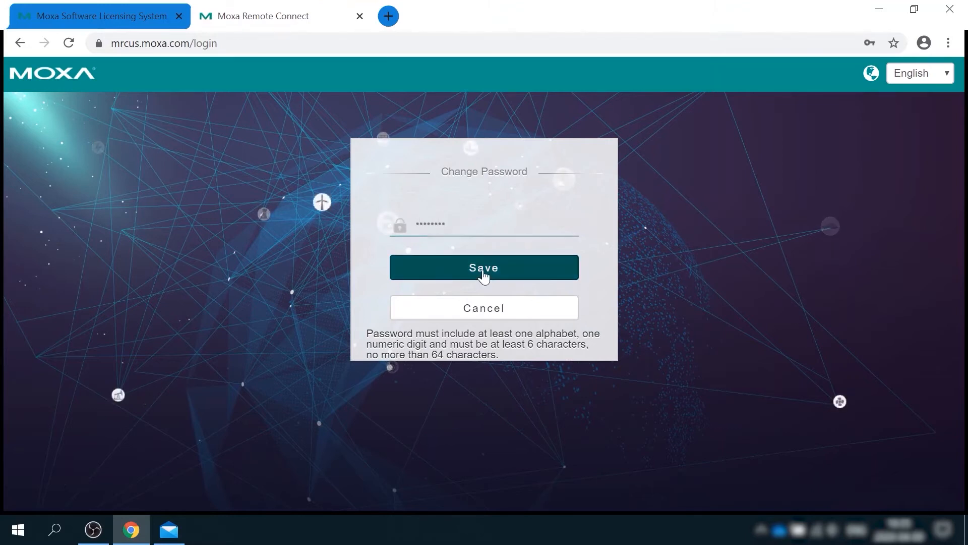
left_click(484, 266)
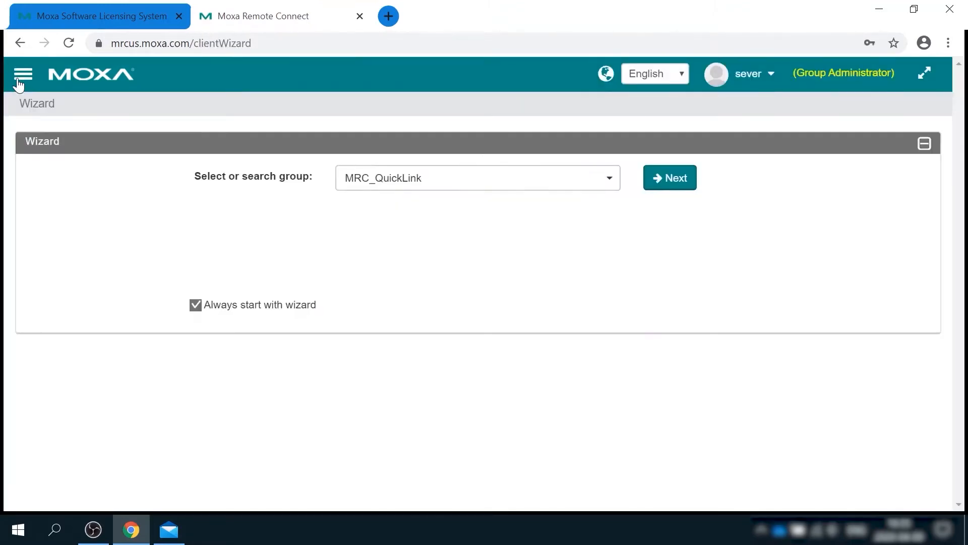
left_click(23, 73)
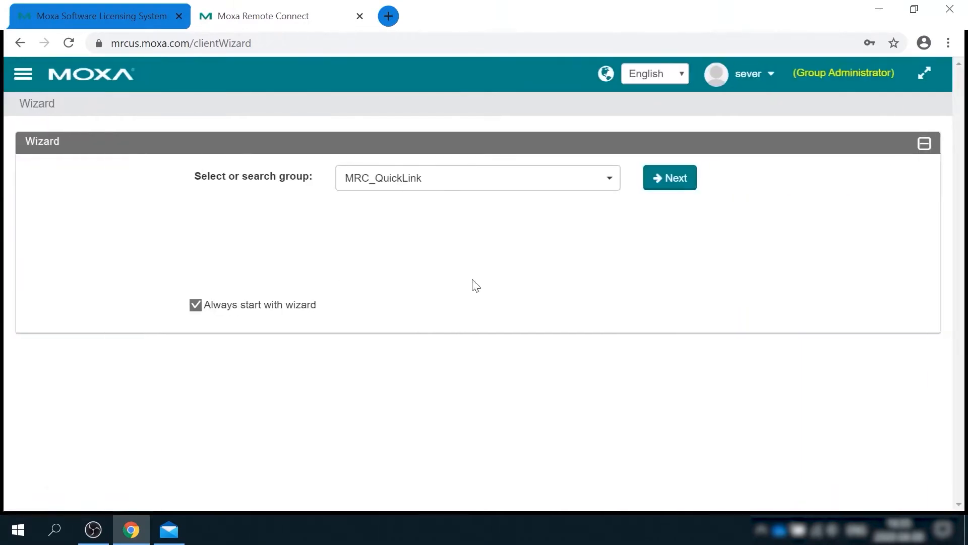
left_click(670, 178)
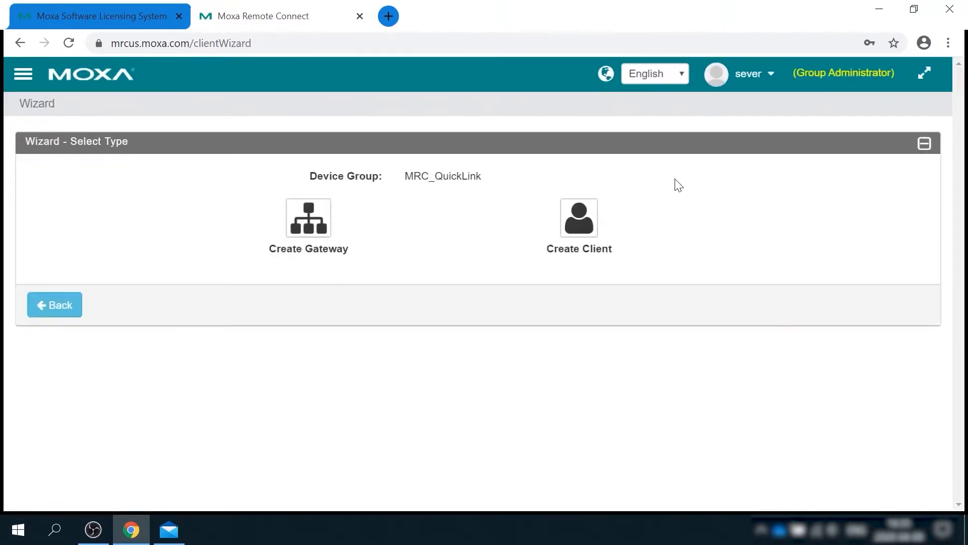
mouse_move(516, 284)
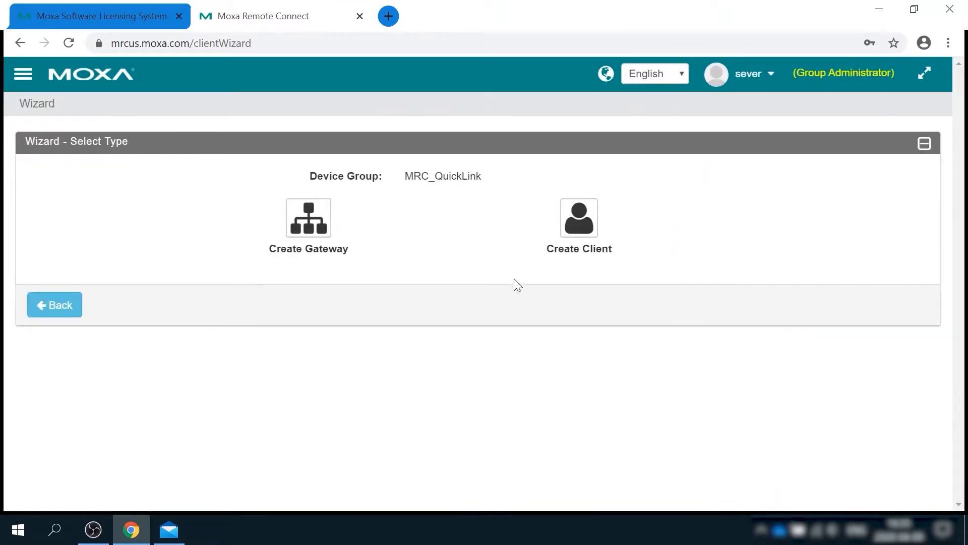
Step: Create gateway MOXA_Lab located at the suggested 135 Baoqiao Road address
left_click(308, 218)
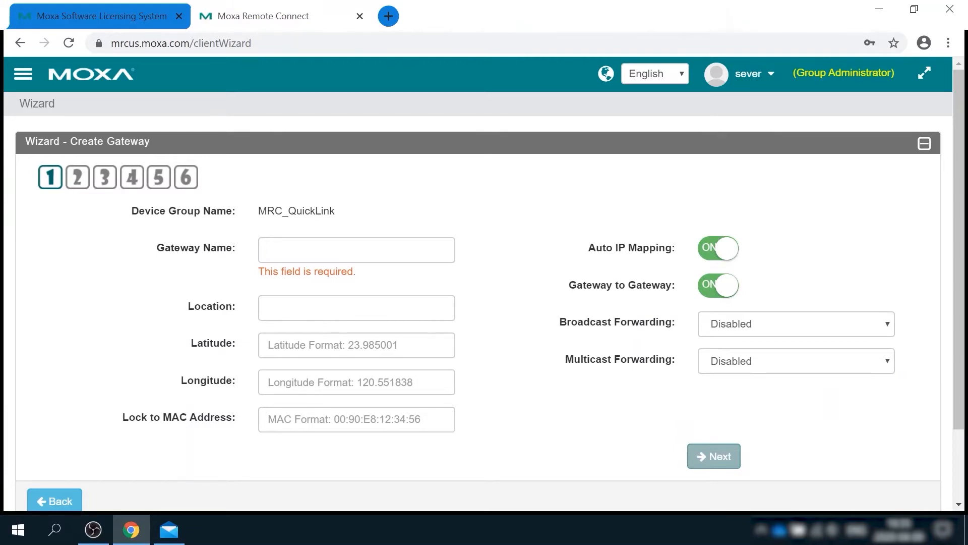
left_click(356, 250)
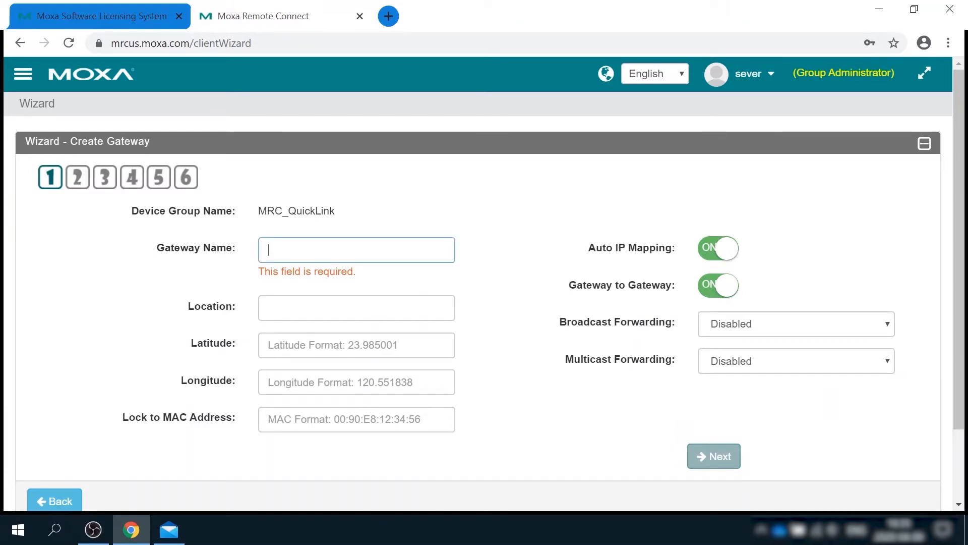
type("MOXA_Lab")
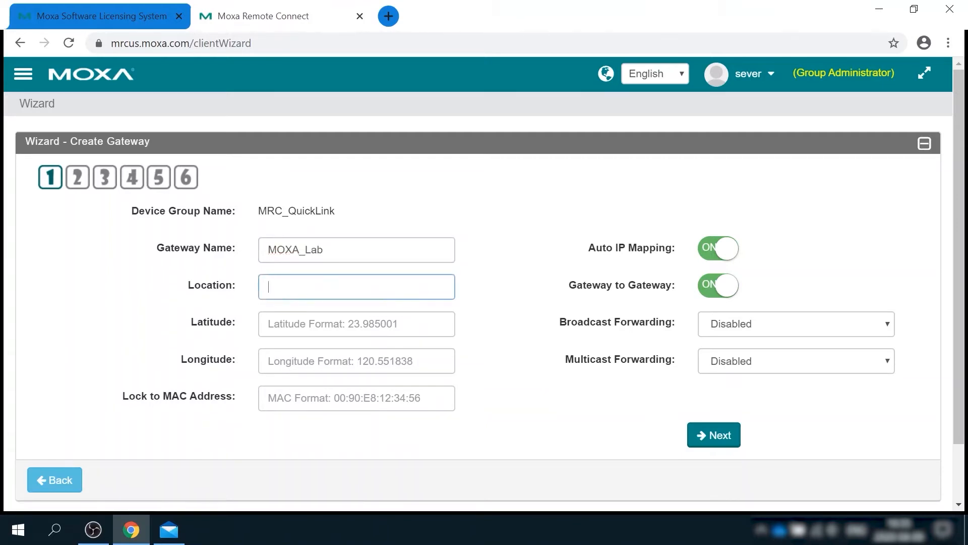
type("135 Baoqia")
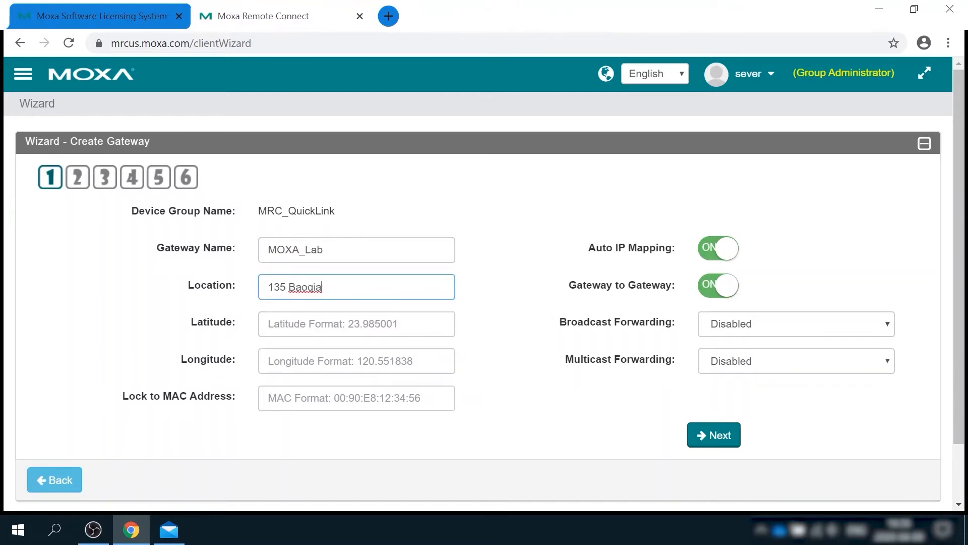
type("R")
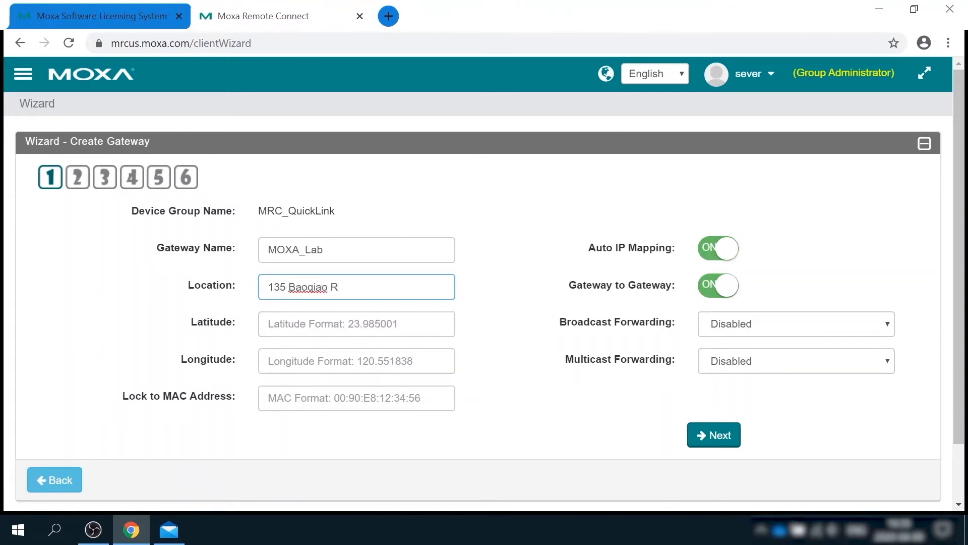
type("oad")
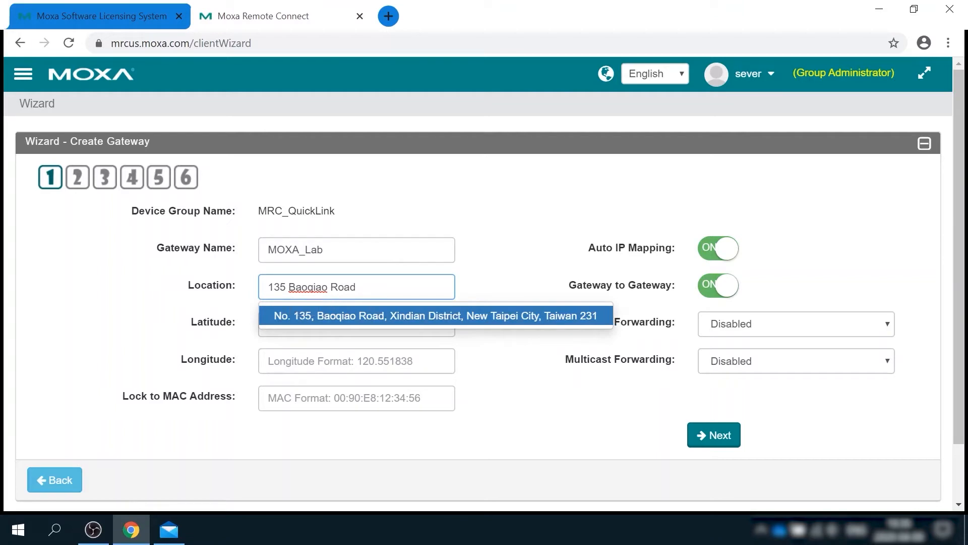
left_click(435, 316)
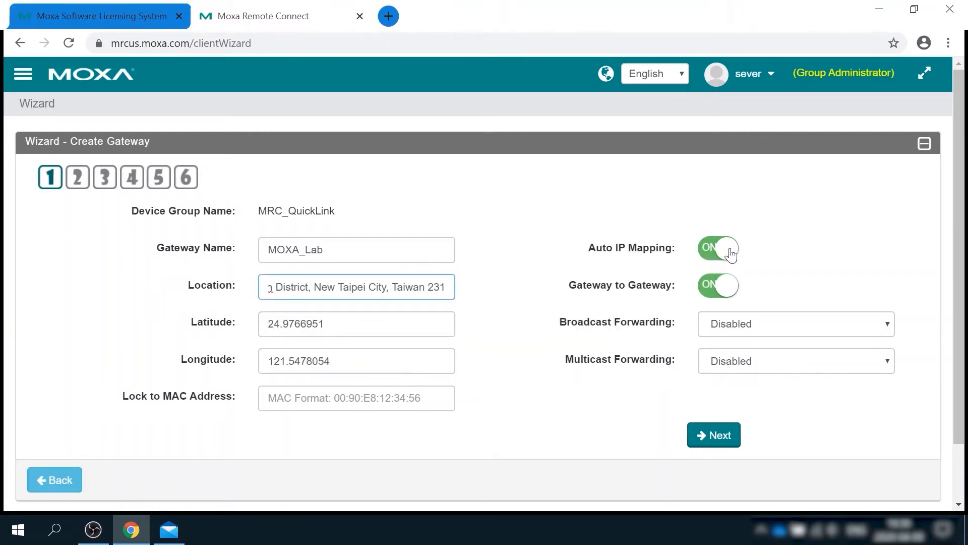
Step: Switch off Auto IP Mapping and set broadcast and multicast forwarding to L2 & L3
left_click(717, 249)
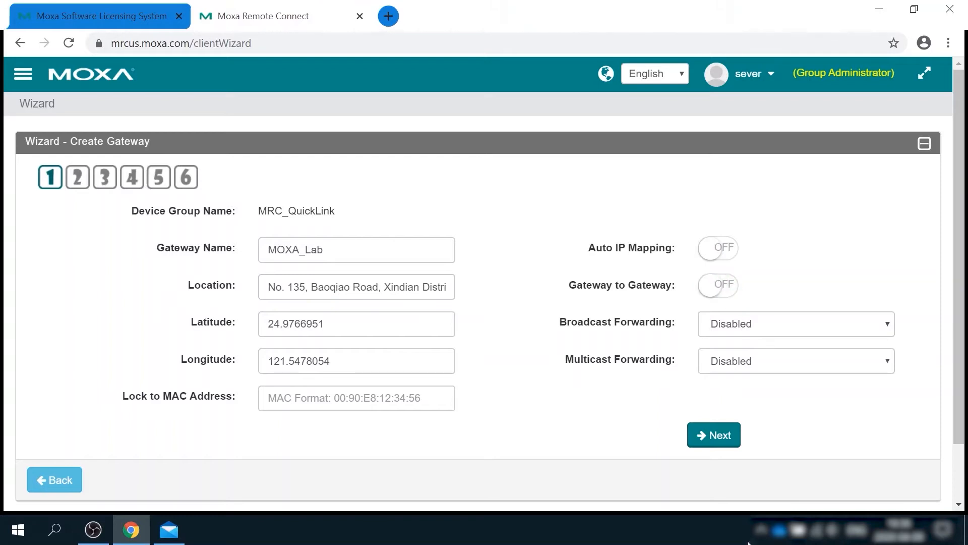
left_click(794, 324)
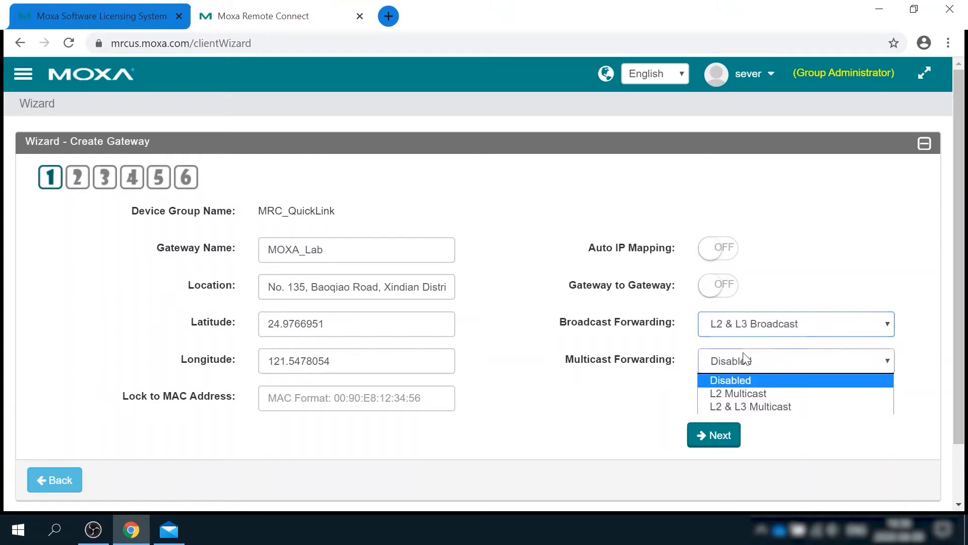
left_click(751, 407)
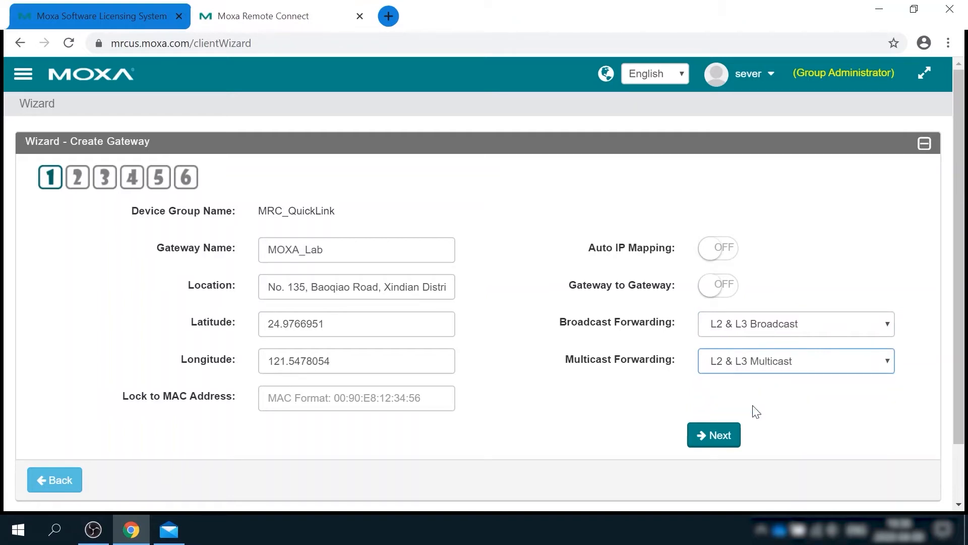
left_click(713, 434)
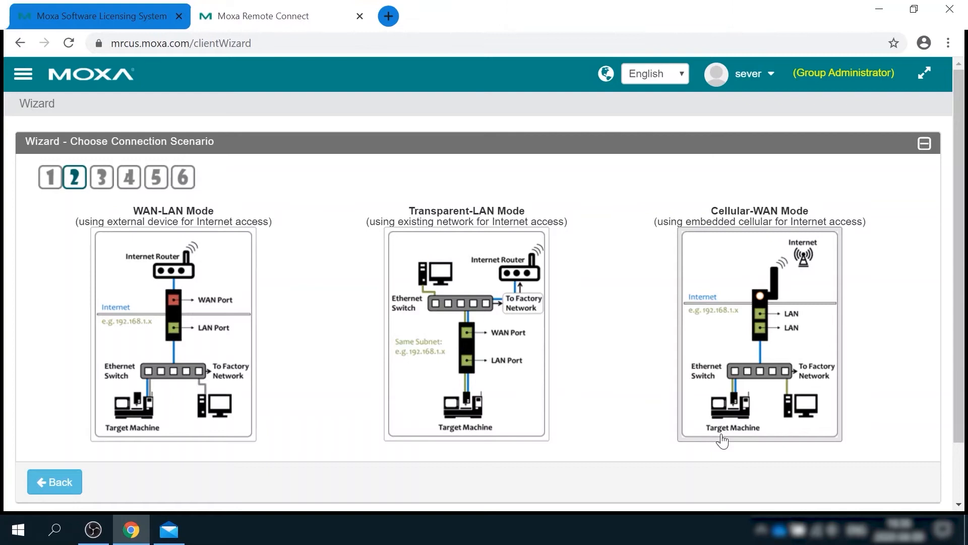
mouse_move(829, 444)
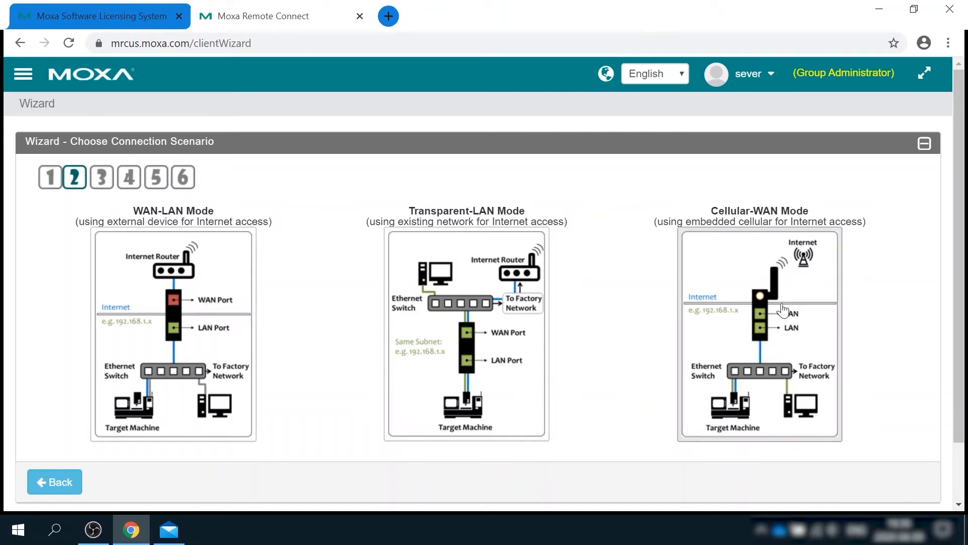
Step: Choose the Cellular-WAN Mode diagram as the connection scenario
left_click(759, 334)
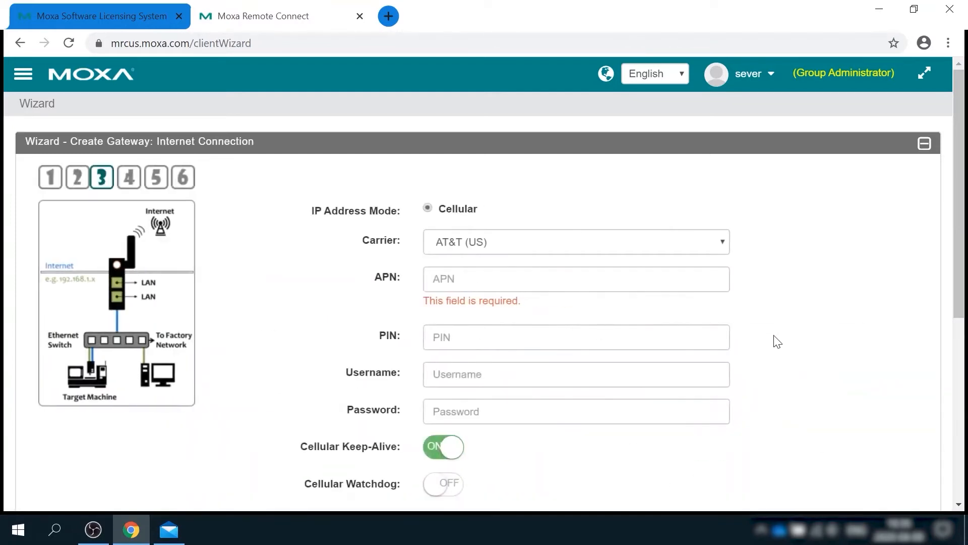
Step: Set carrier Generic with APN 'internet' and switch the cellular watchdog on
left_click(576, 241)
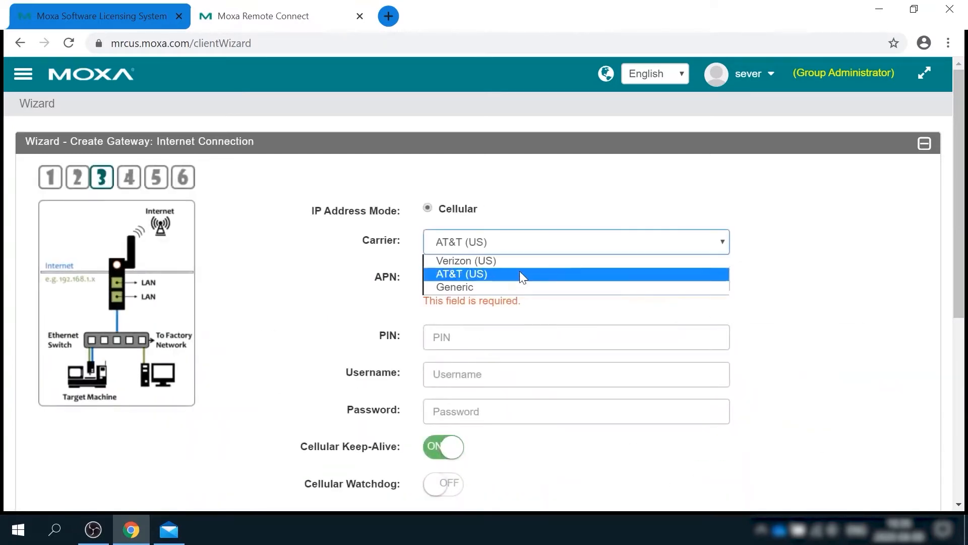
left_click(454, 287)
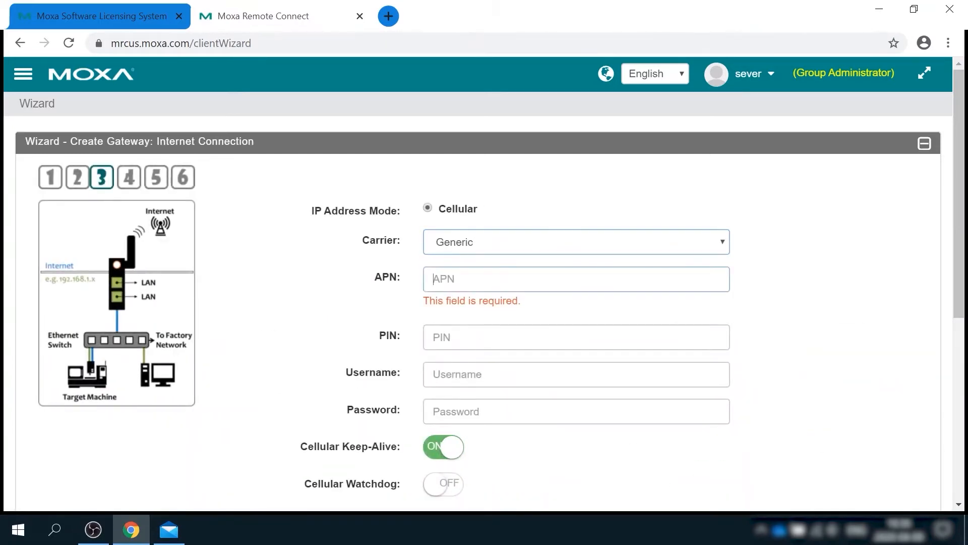
type("internet")
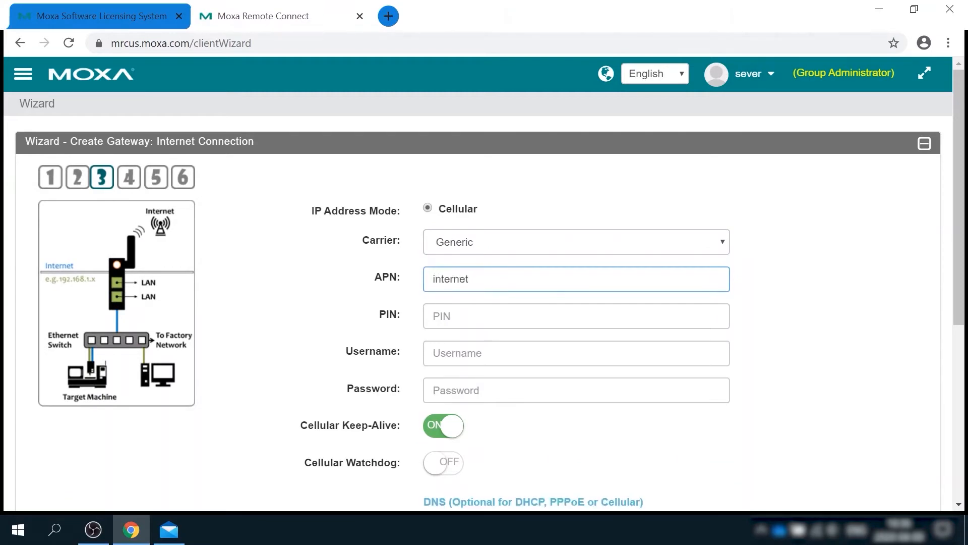
left_click(444, 462)
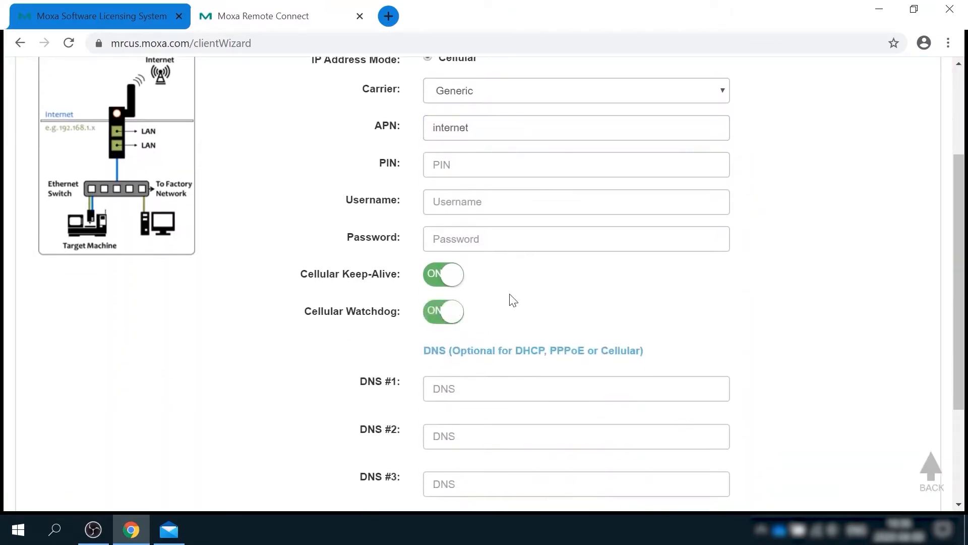
scroll("down", 3)
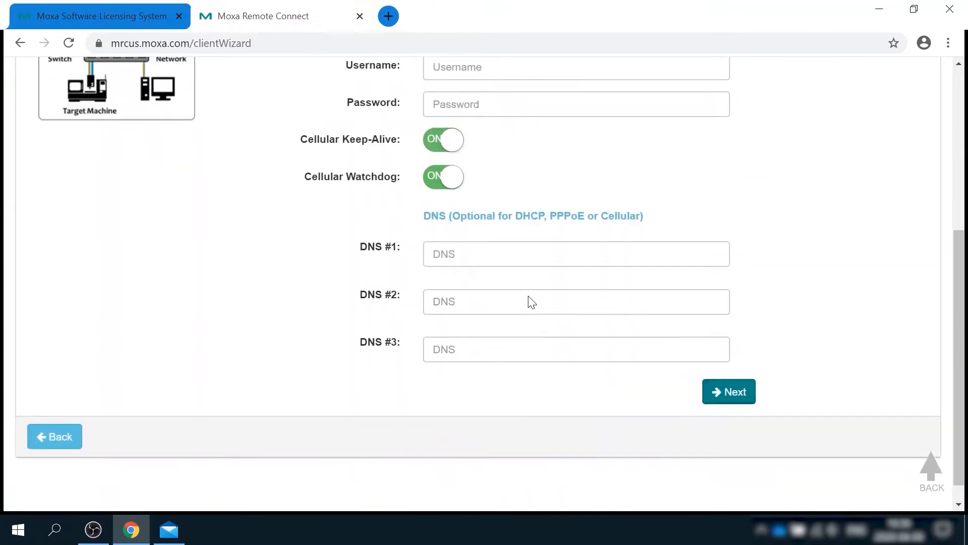
scroll("down", 3)
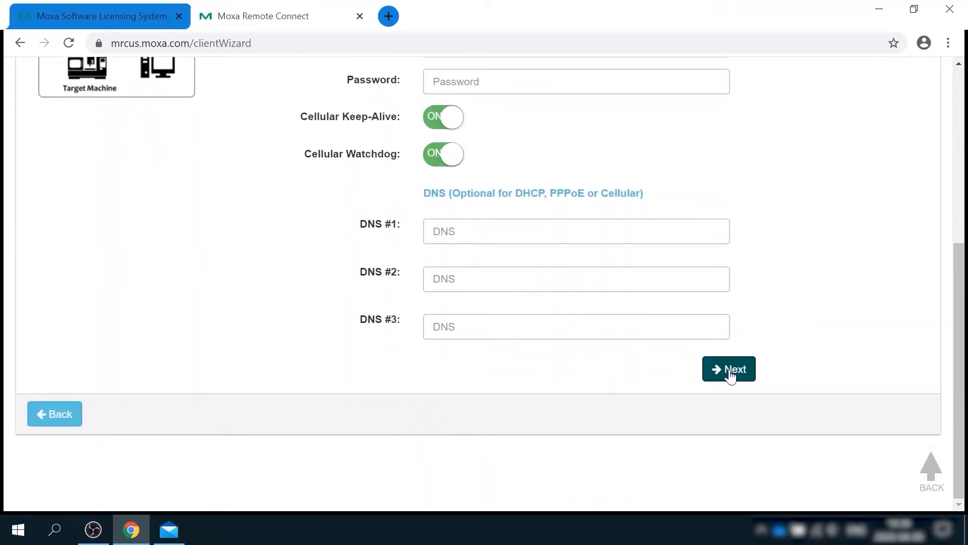
Step: On the Local Network step, set the management IP to 192.168.127.50
left_click(728, 369)
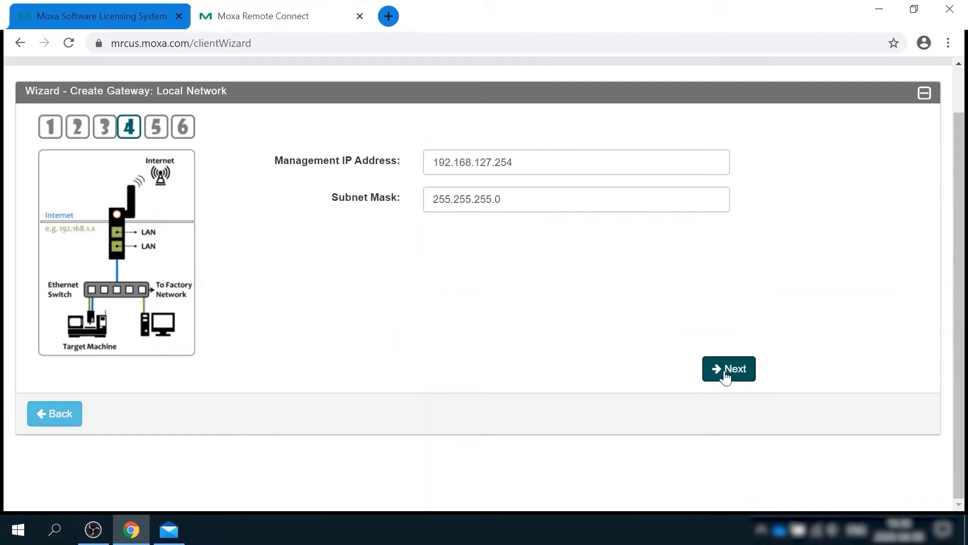
left_click(575, 161)
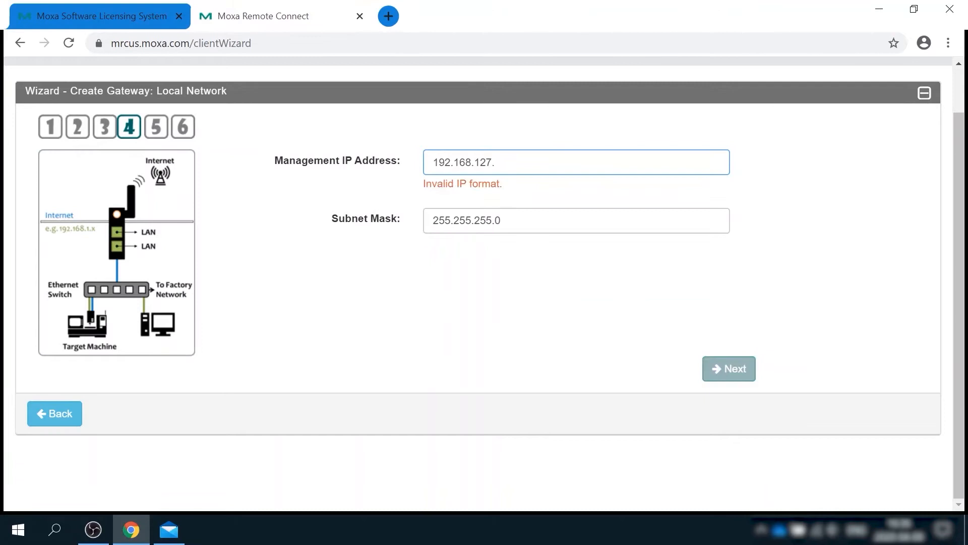
type("50")
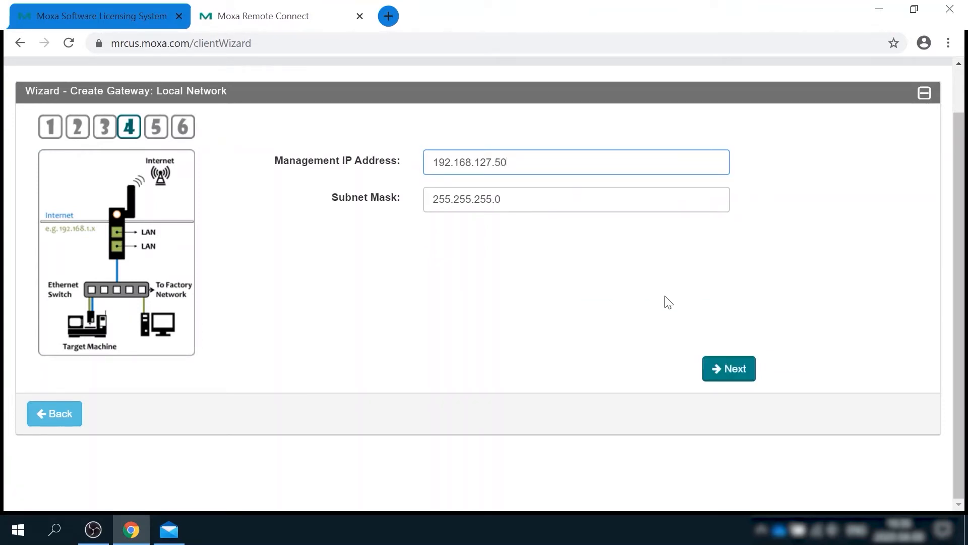
Step: Skip adding local devices and confirm remote access to all connected devices
left_click(729, 369)
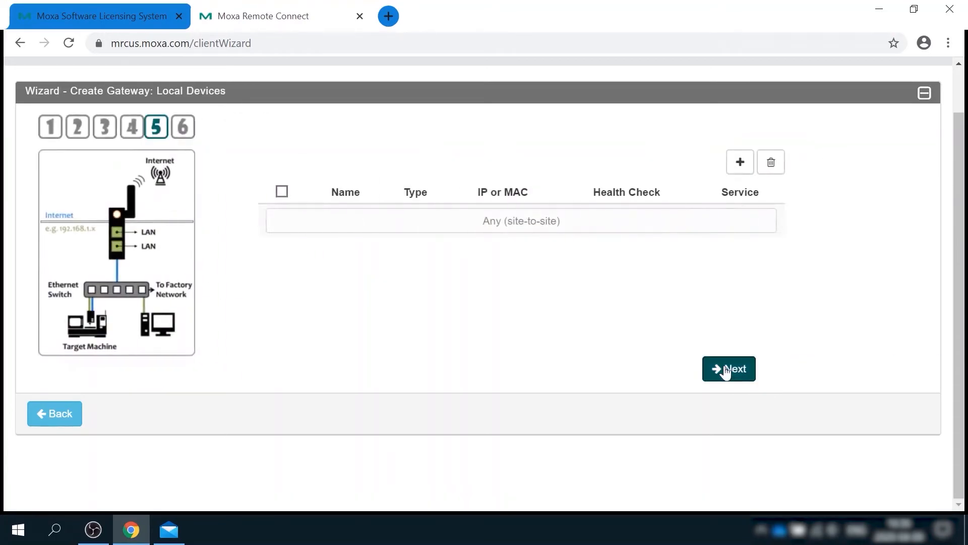
mouse_move(728, 369)
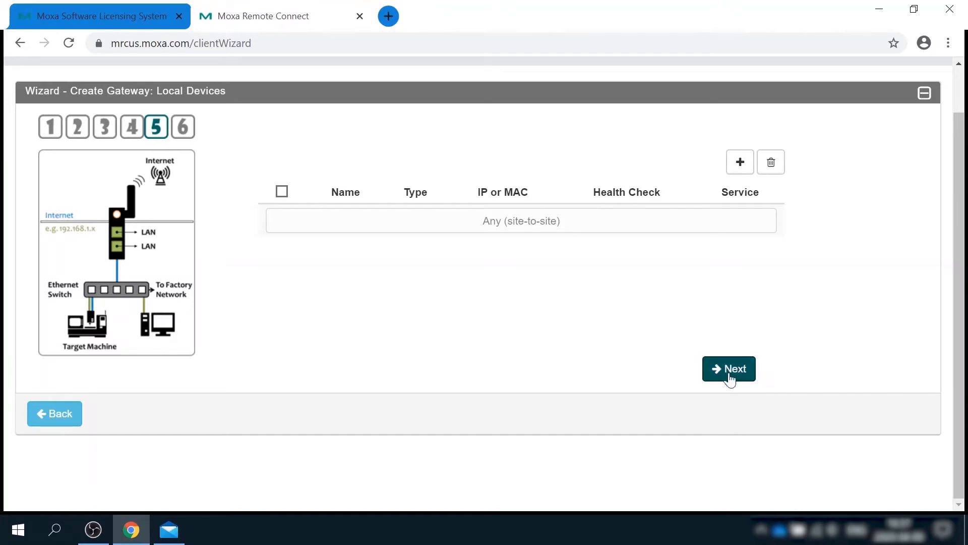
left_click(728, 368)
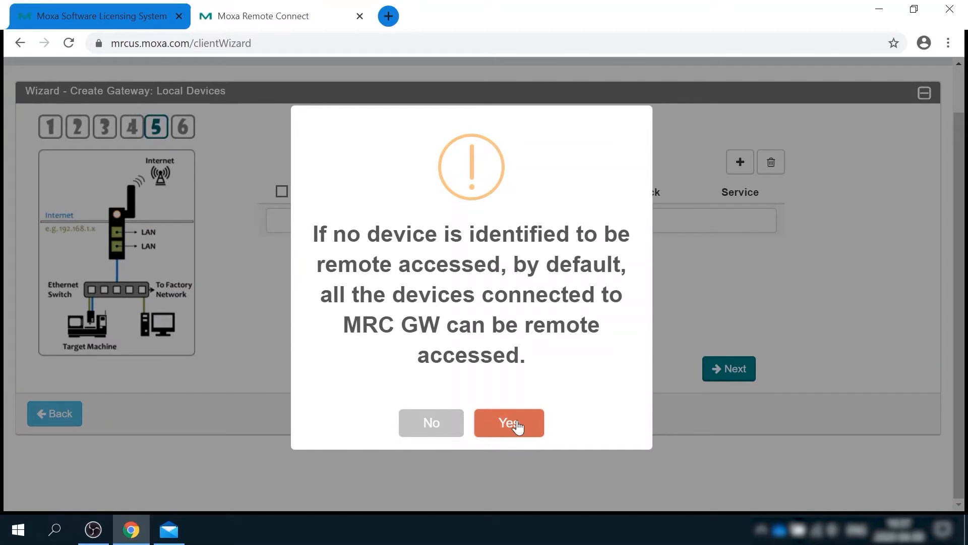
left_click(508, 422)
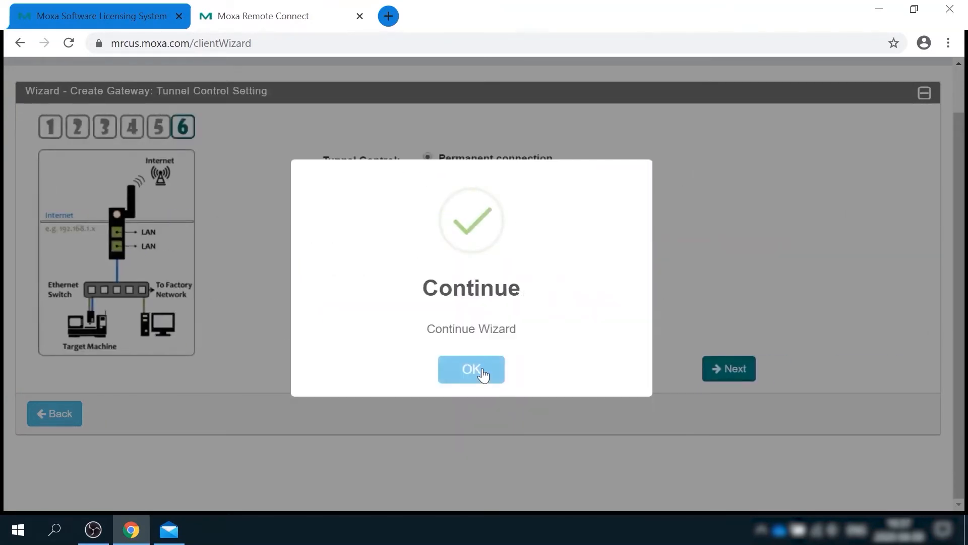
Step: Set tunnel control to Controlled by USB Key and reach the wizard result summary
left_click(471, 369)
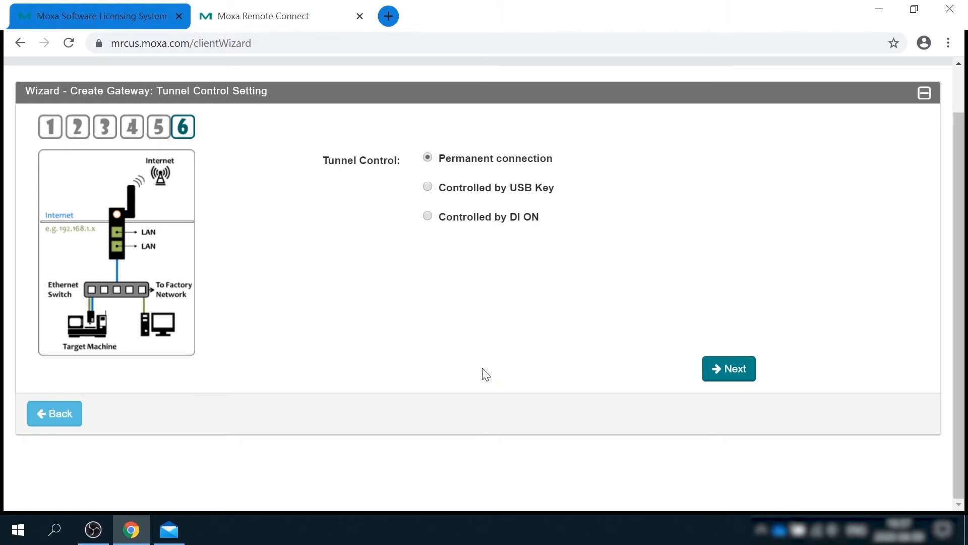
mouse_move(516, 274)
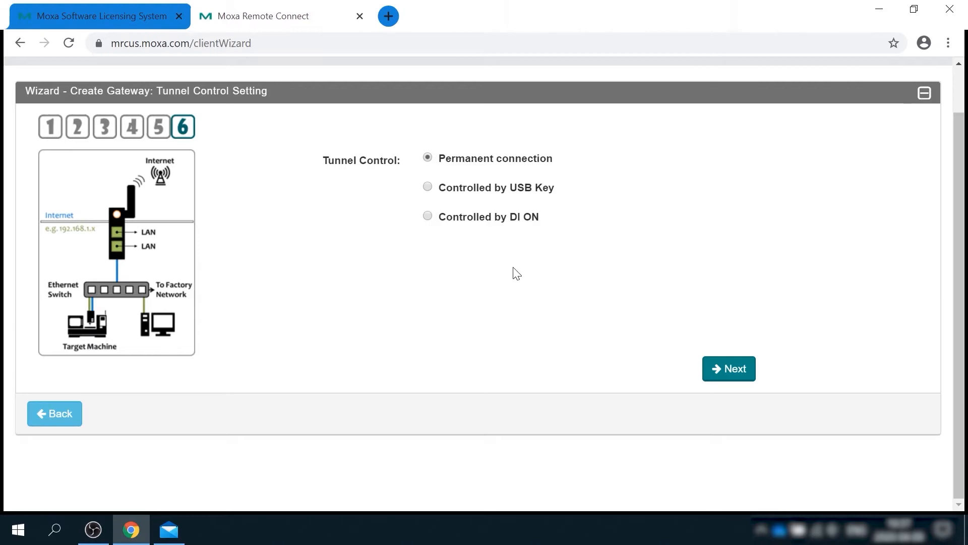
left_click(428, 188)
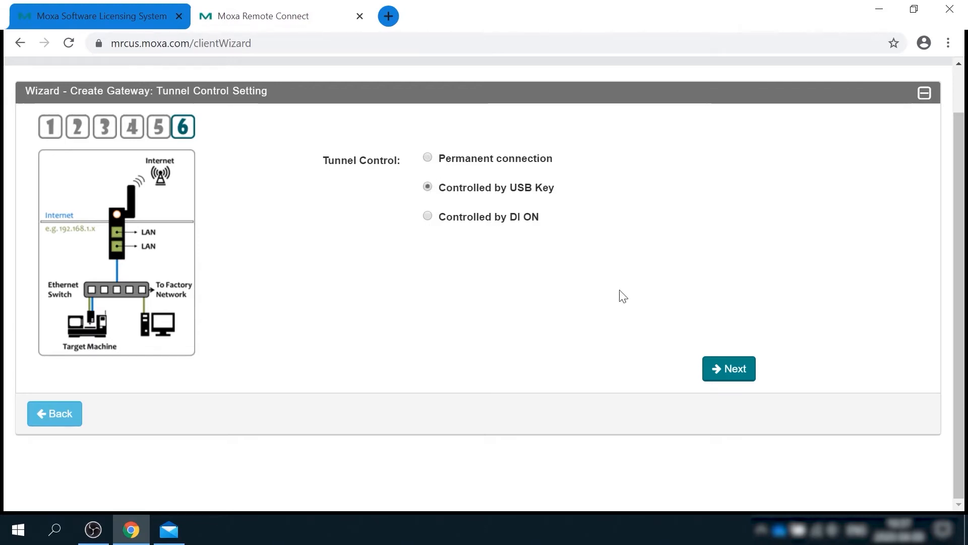
left_click(728, 370)
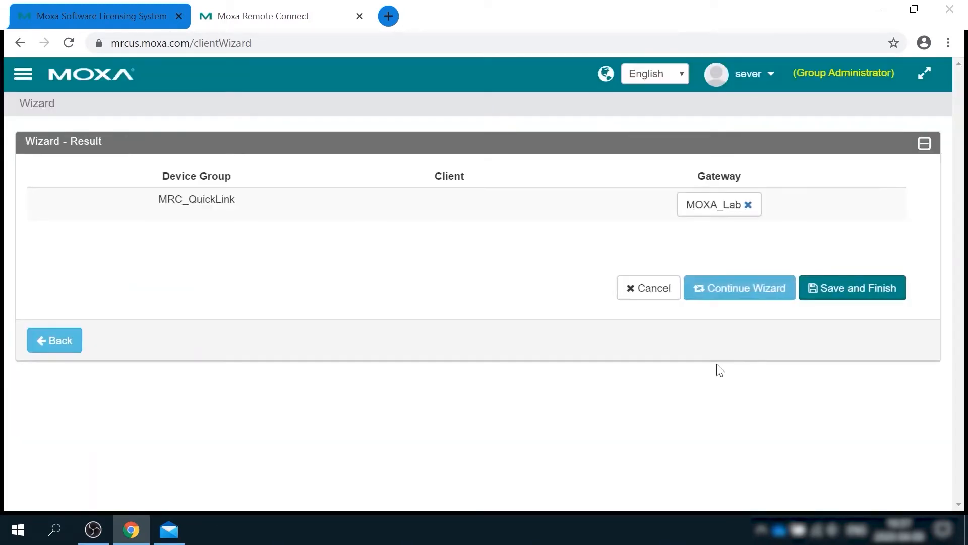
Step: Finish the gateway wizard and download MOXA_Lab's activation key file from Gateway List settings
left_click(851, 287)
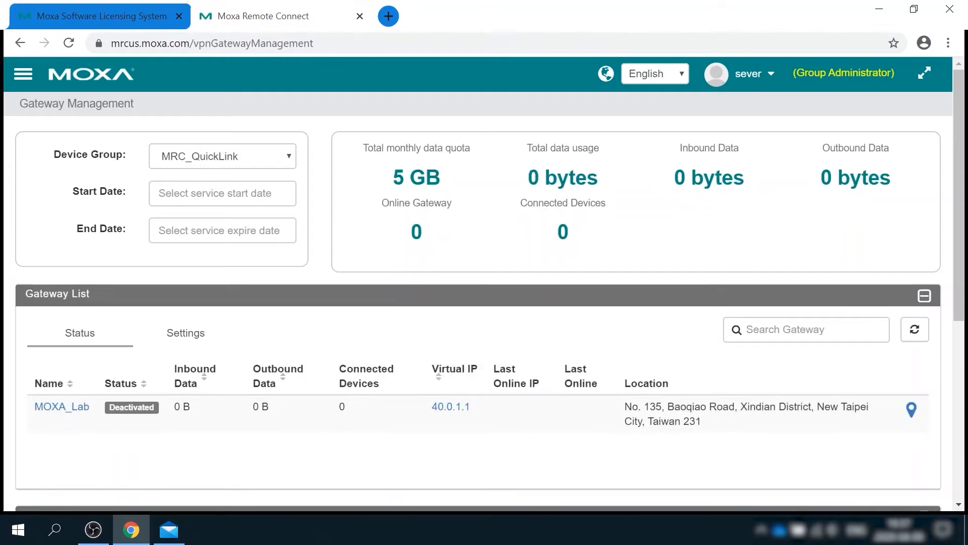
mouse_move(145, 433)
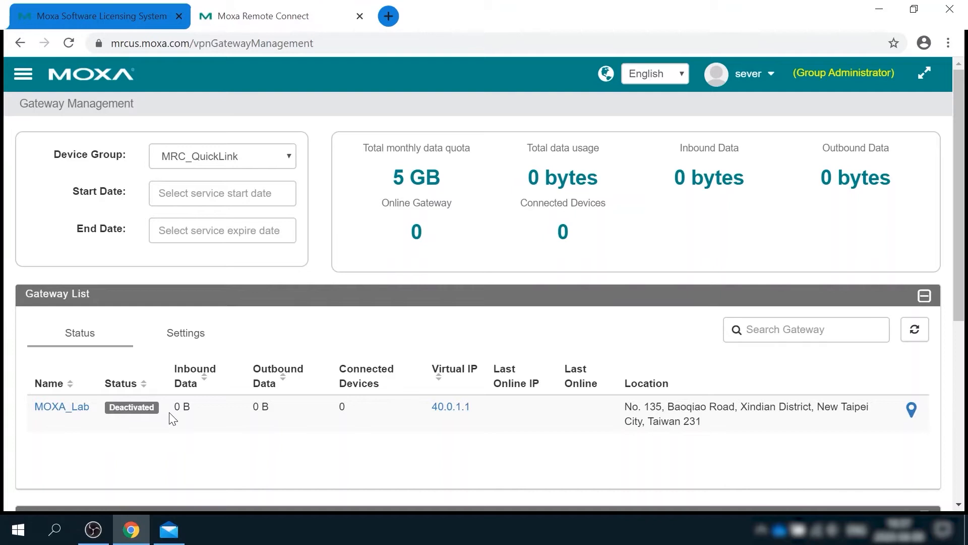
scroll("down", 3)
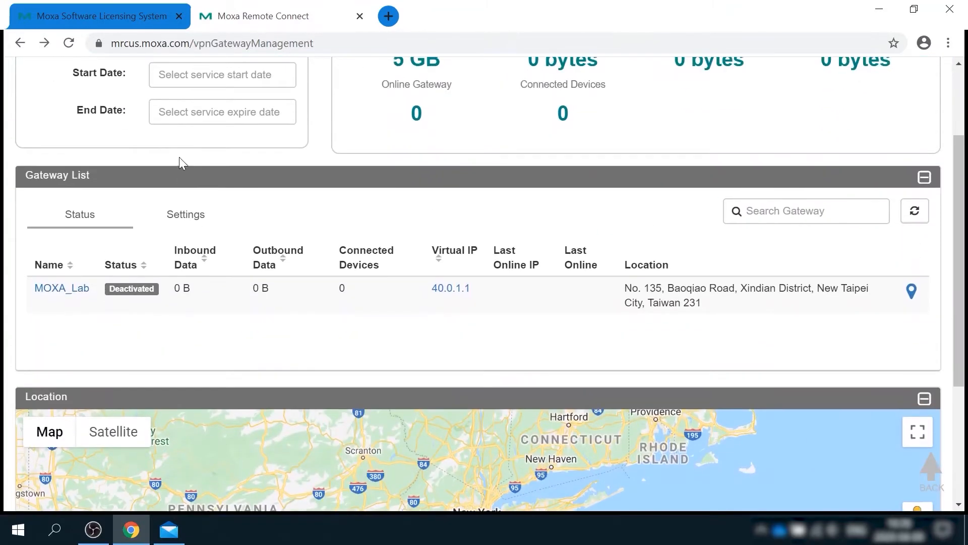
left_click(186, 213)
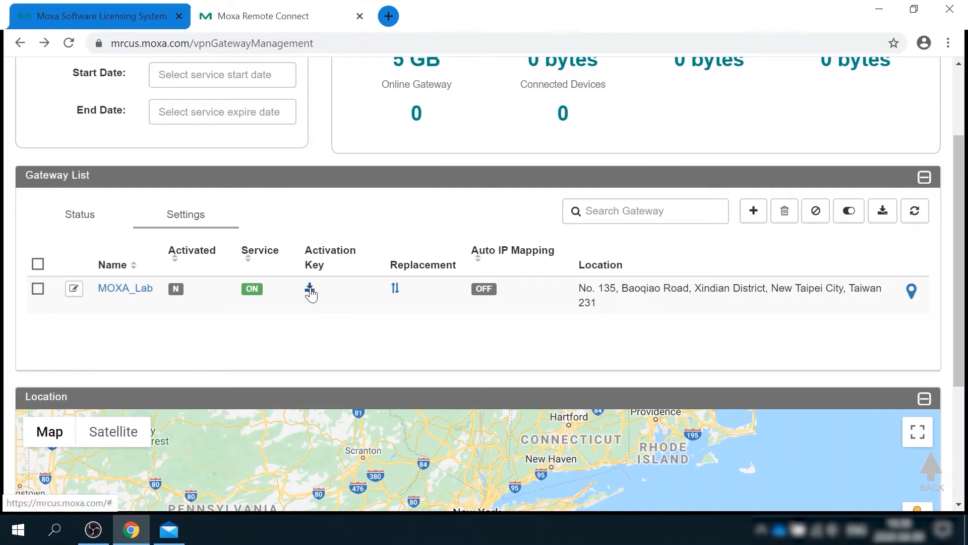
left_click(310, 288)
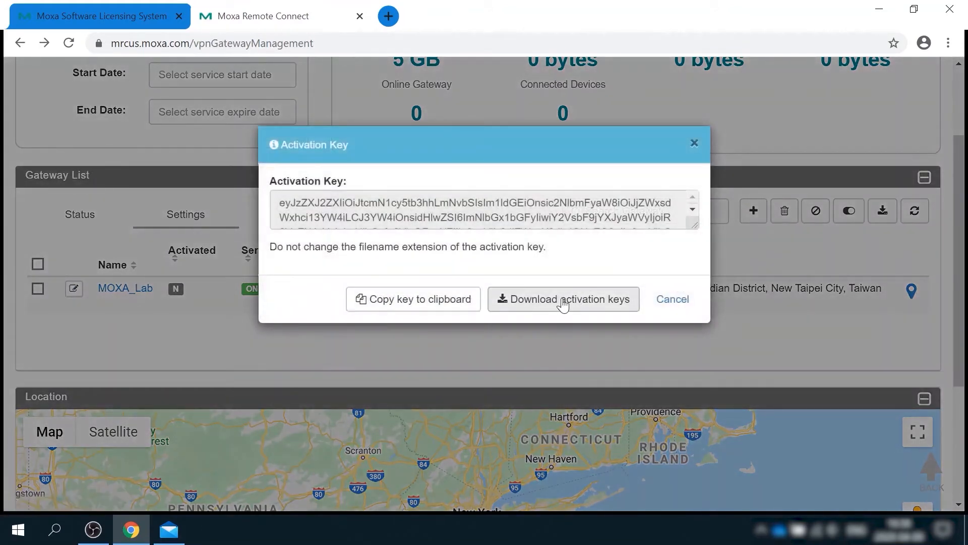
left_click(563, 298)
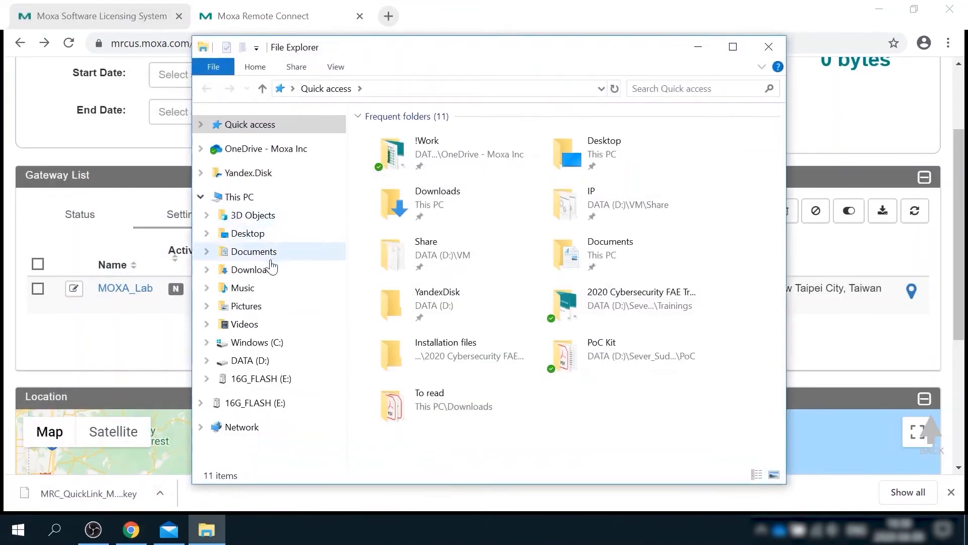
Step: Copy the .key file from Downloads to the 16G_FLASH (E:) drive and close Explorer
left_click(252, 269)
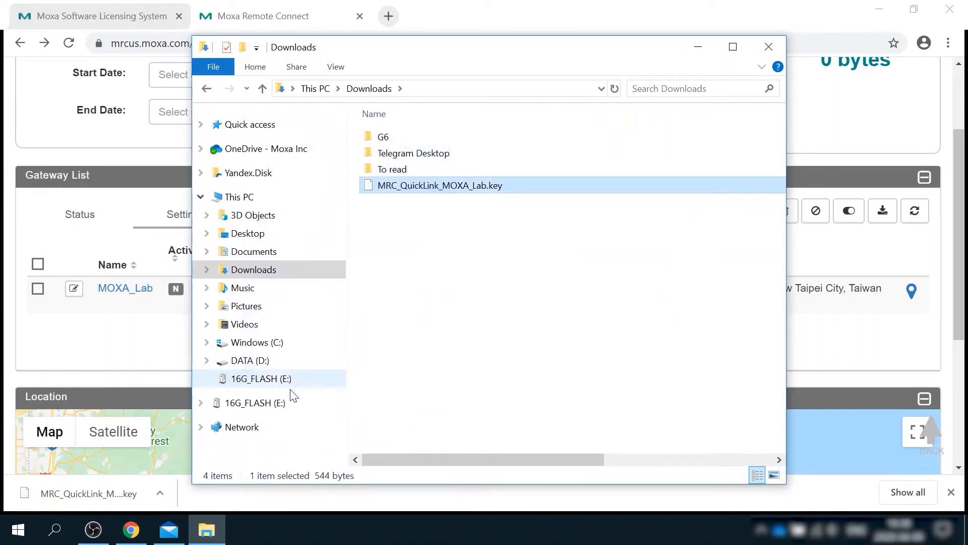
left_click(259, 378)
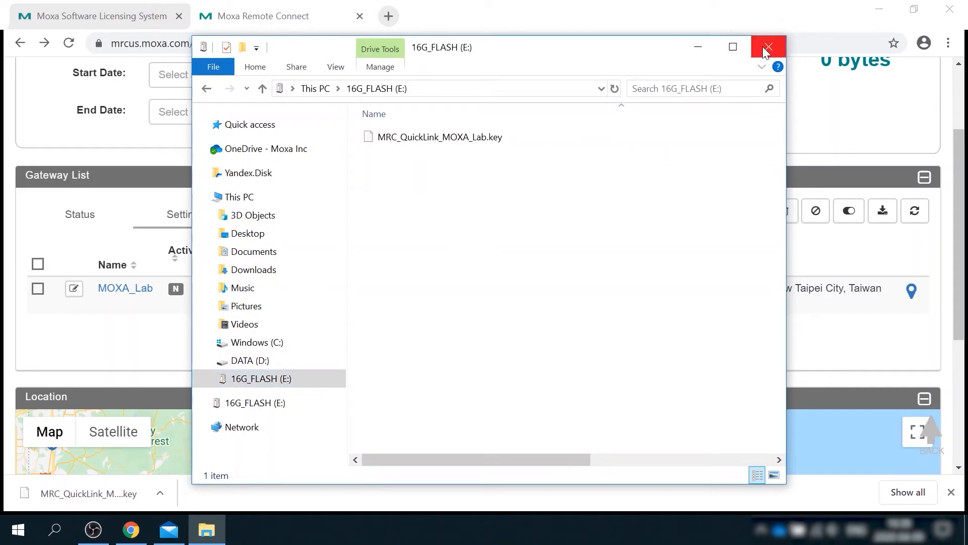
left_click(768, 47)
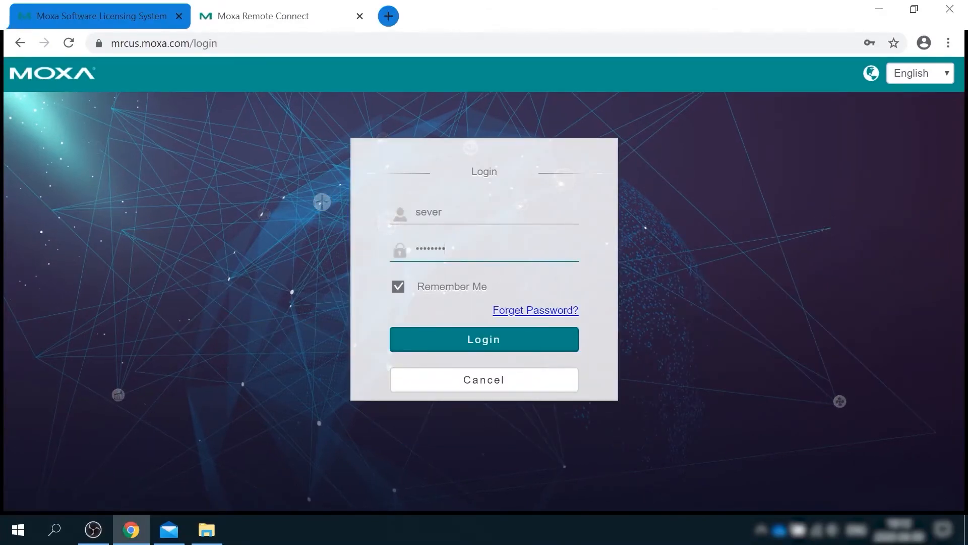
Step: Sign in to the portal and view Gateway Management showing MOXA_Lab online at 40.0.1.1
left_click(483, 339)
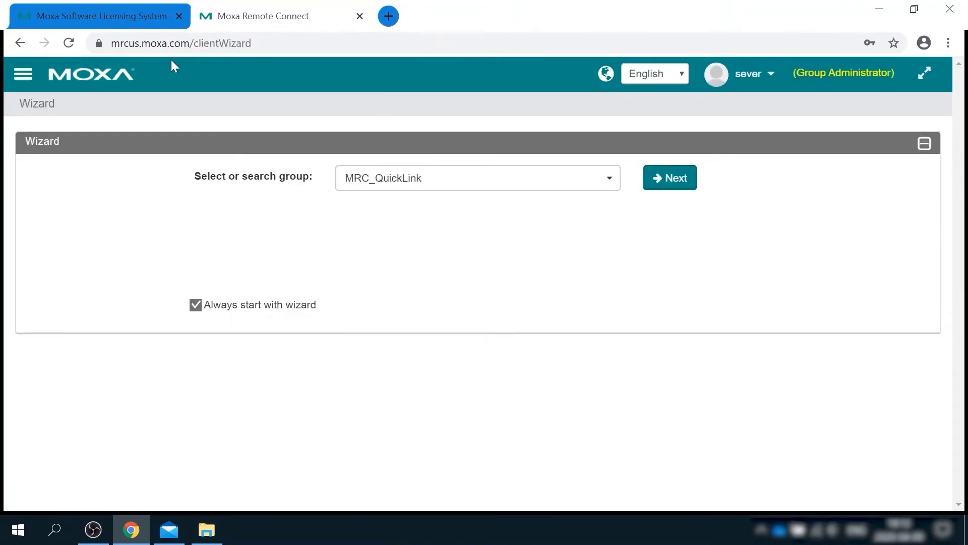
left_click(24, 74)
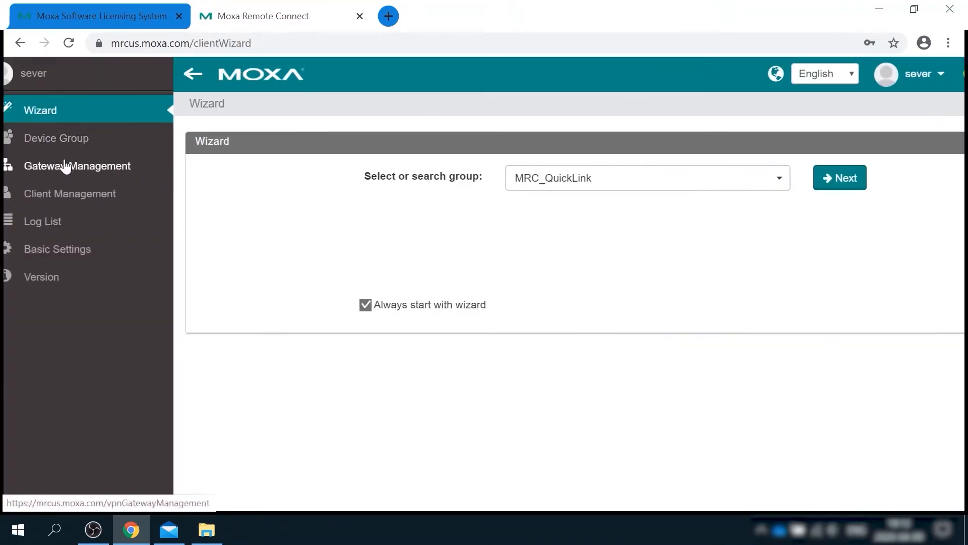
left_click(77, 165)
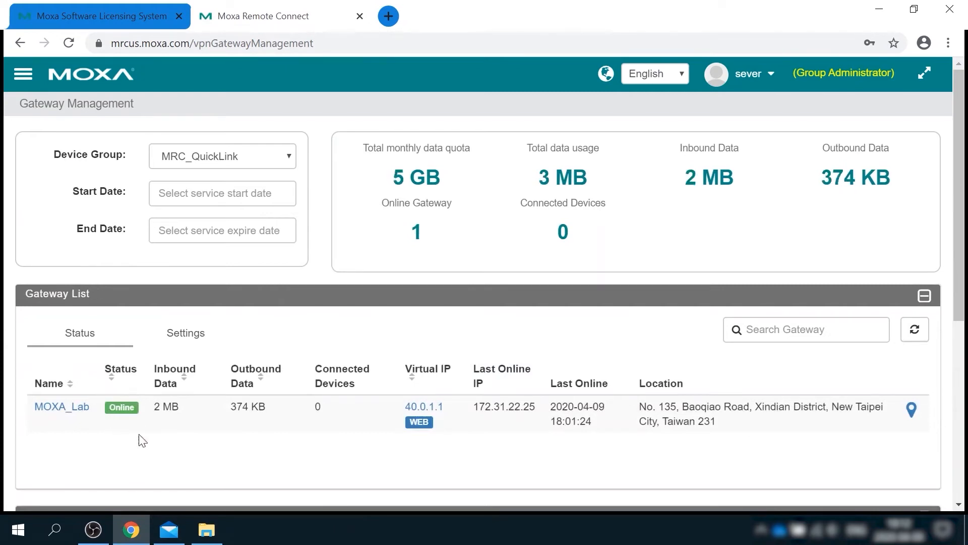
mouse_move(346, 420)
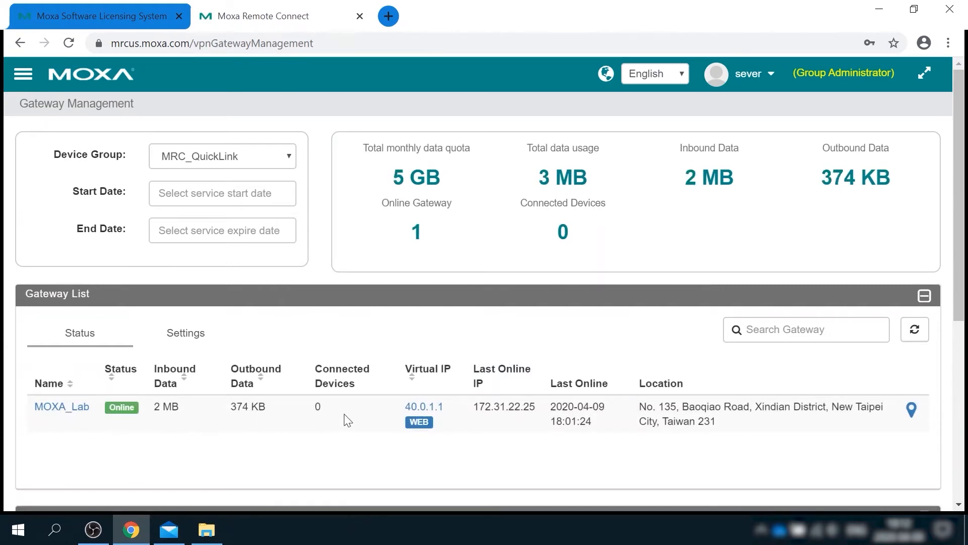
mouse_move(423, 407)
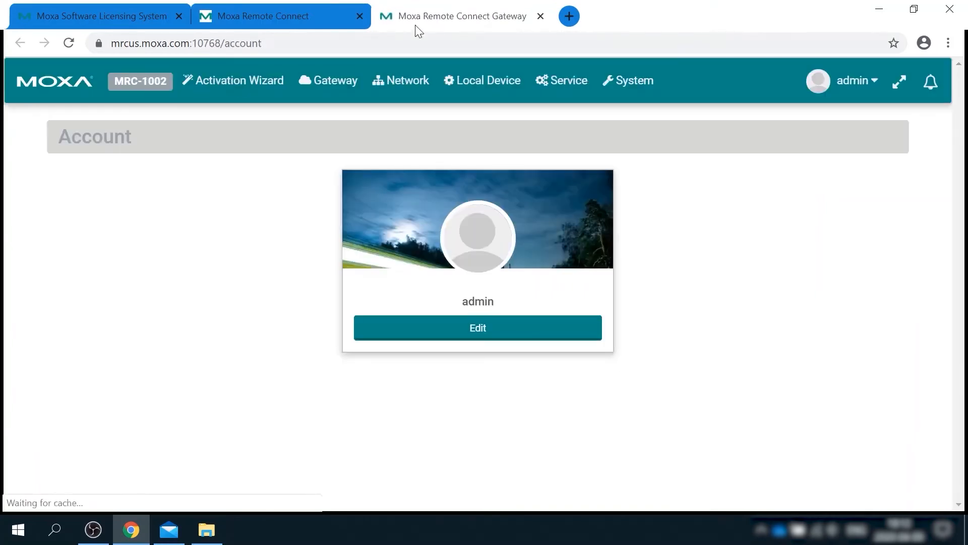
mouse_move(327, 81)
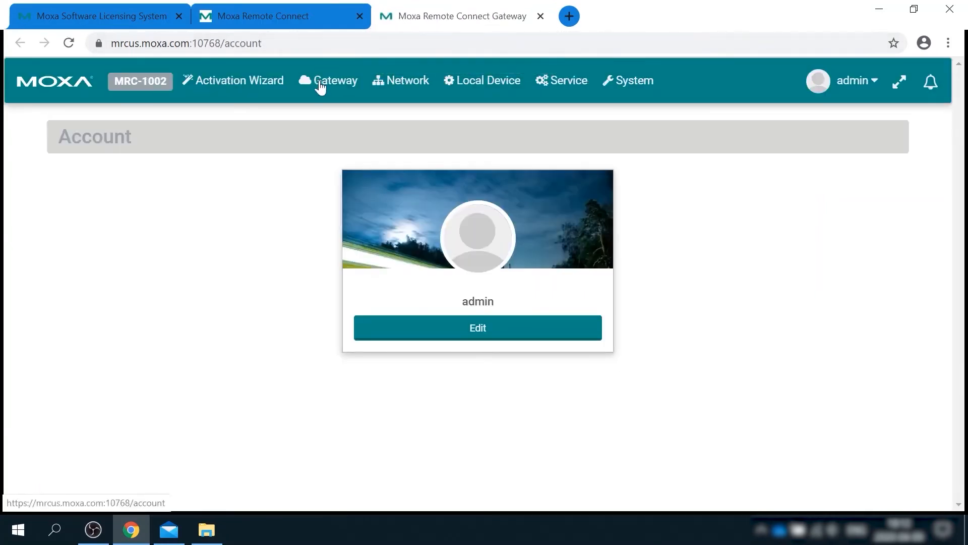
Step: View the gateway's WAN status, then its LAN status showing 192.168.127.50 / 255.255.255.0
left_click(406, 81)
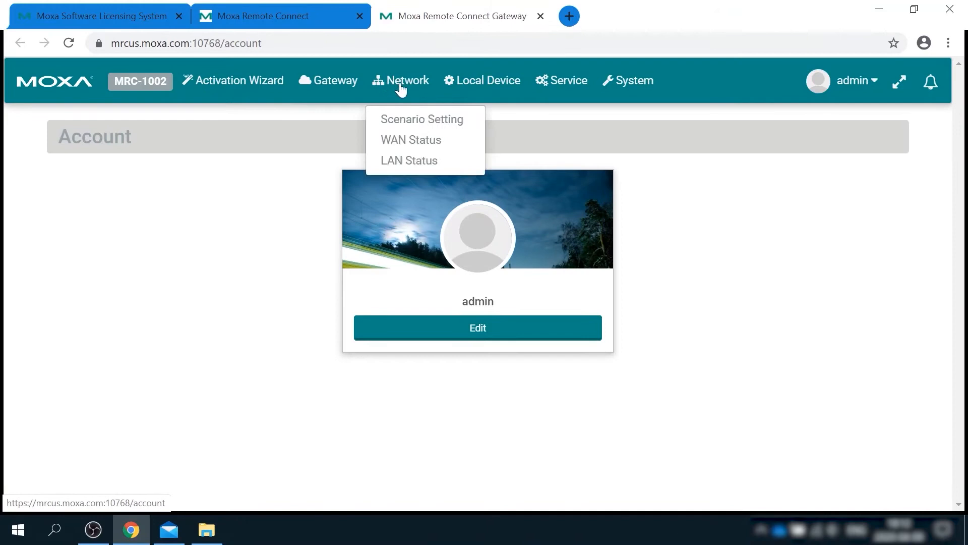
left_click(410, 139)
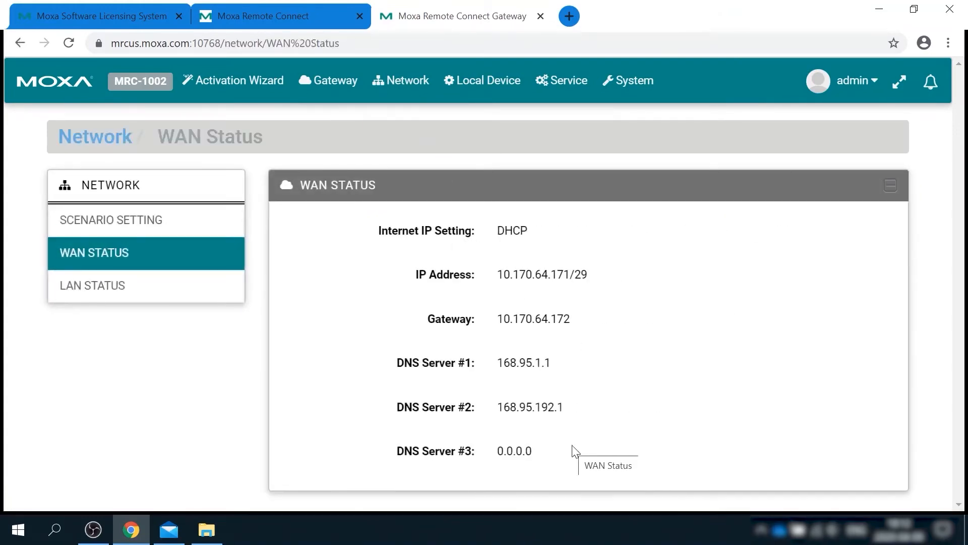
left_click(92, 285)
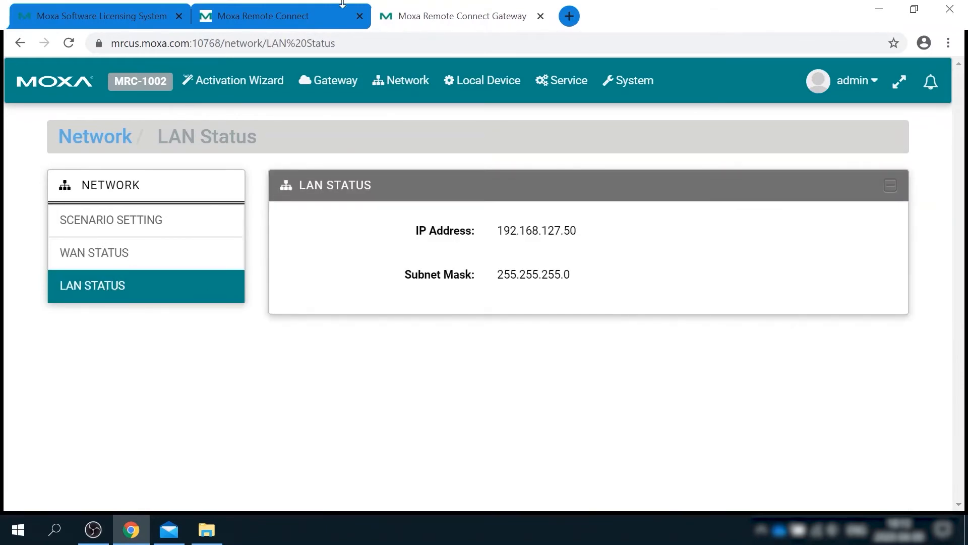
Step: Create client 'sever@' in the MRC_QuickLink wizard, valid until 2020-12-31, and save it
left_click(460, 15)
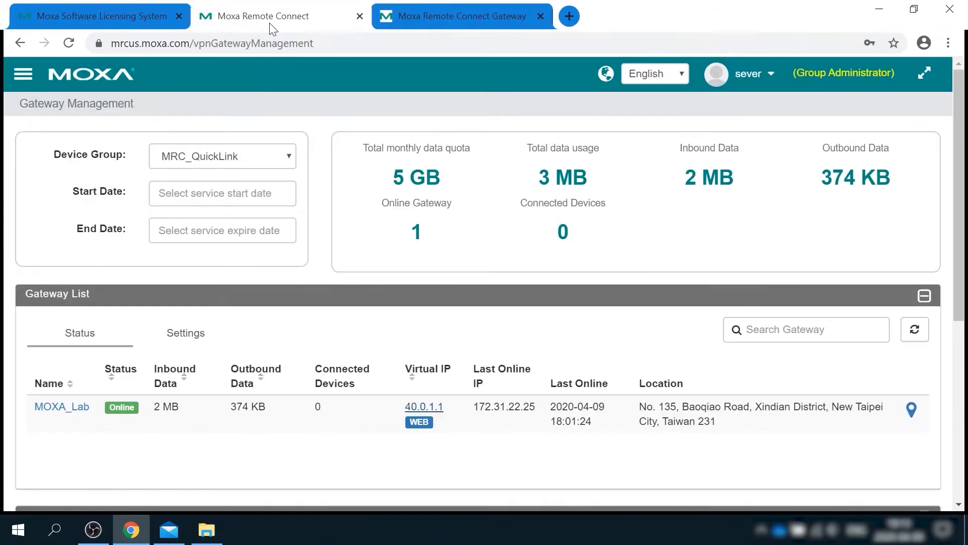
left_click(23, 73)
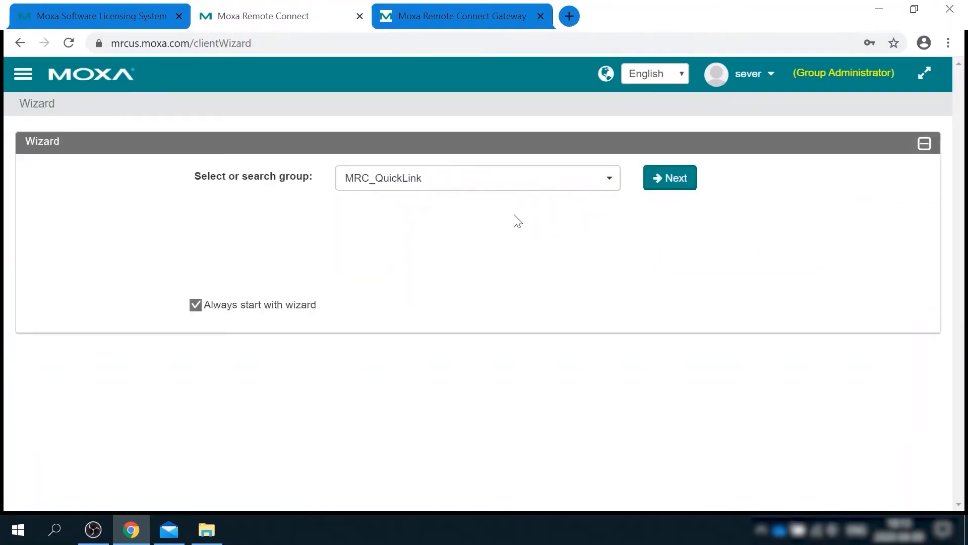
left_click(670, 177)
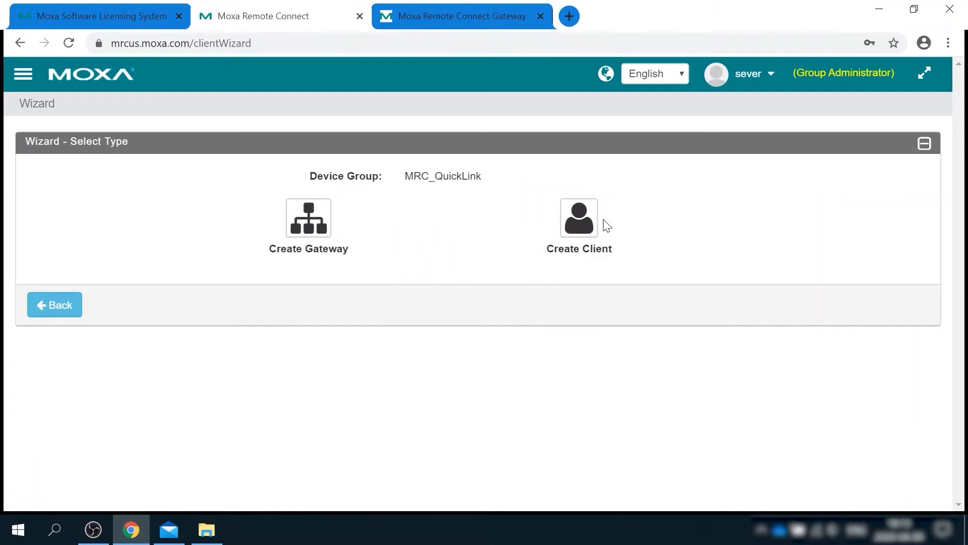
left_click(579, 218)
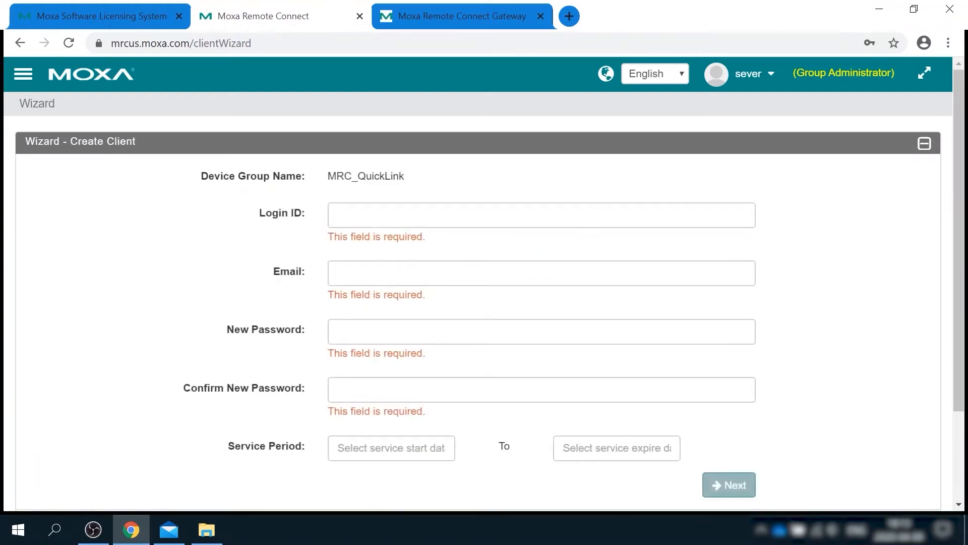
left_click(540, 214)
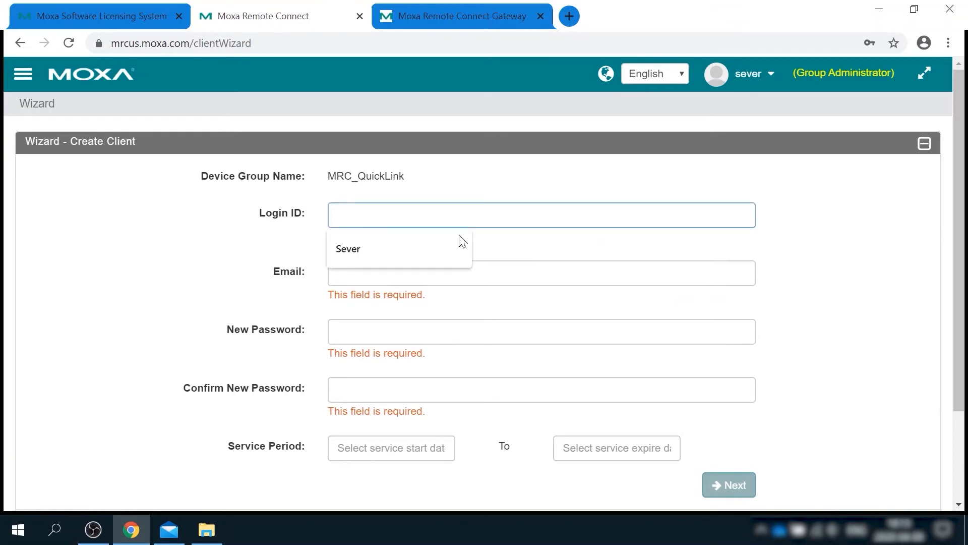
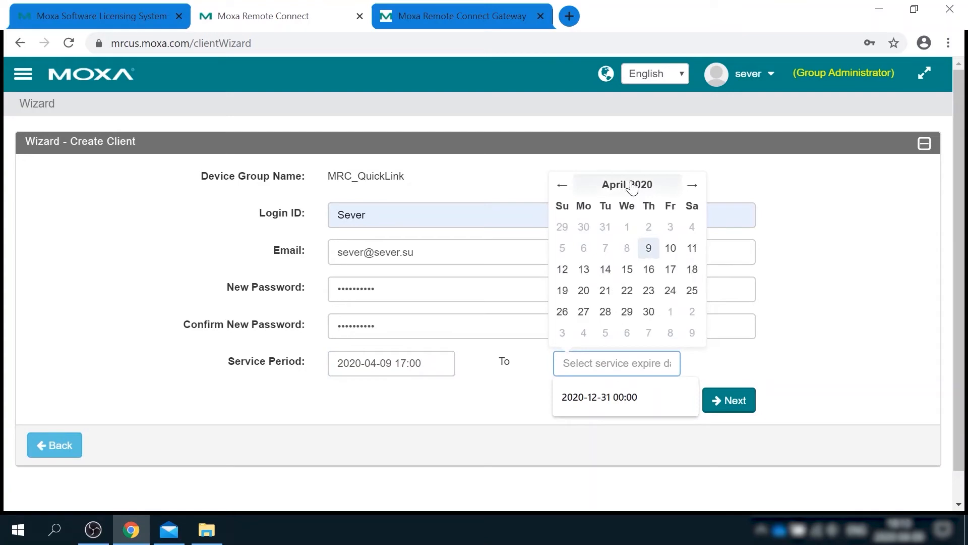
left_click(598, 397)
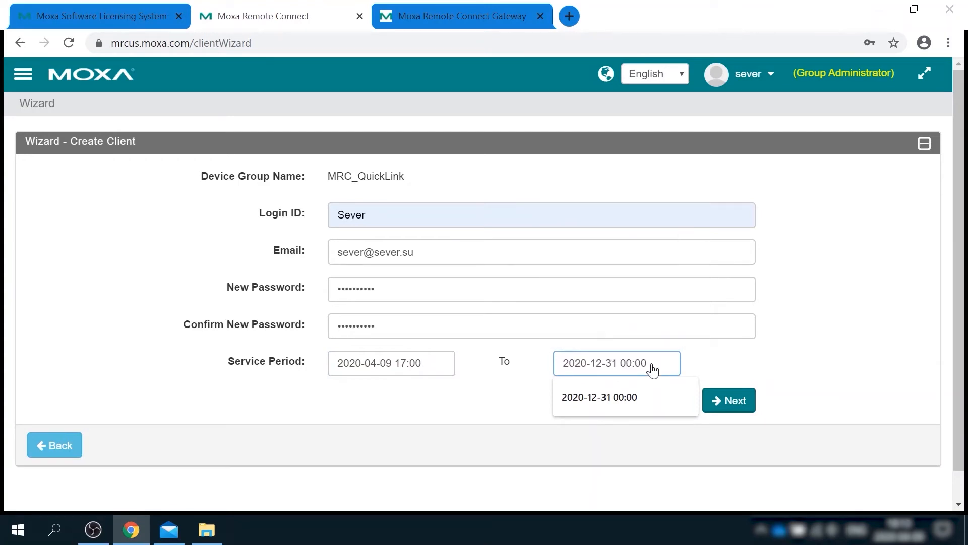
left_click(728, 400)
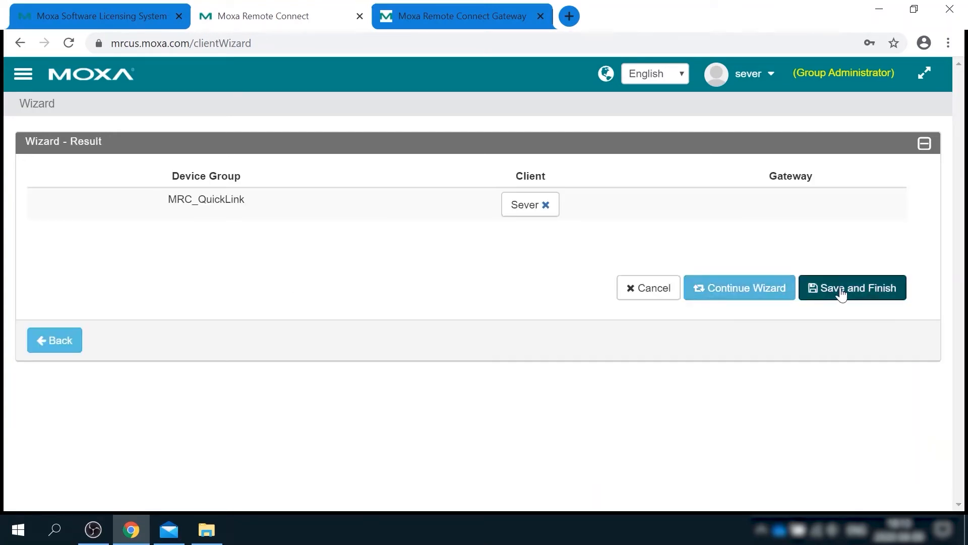
left_click(851, 288)
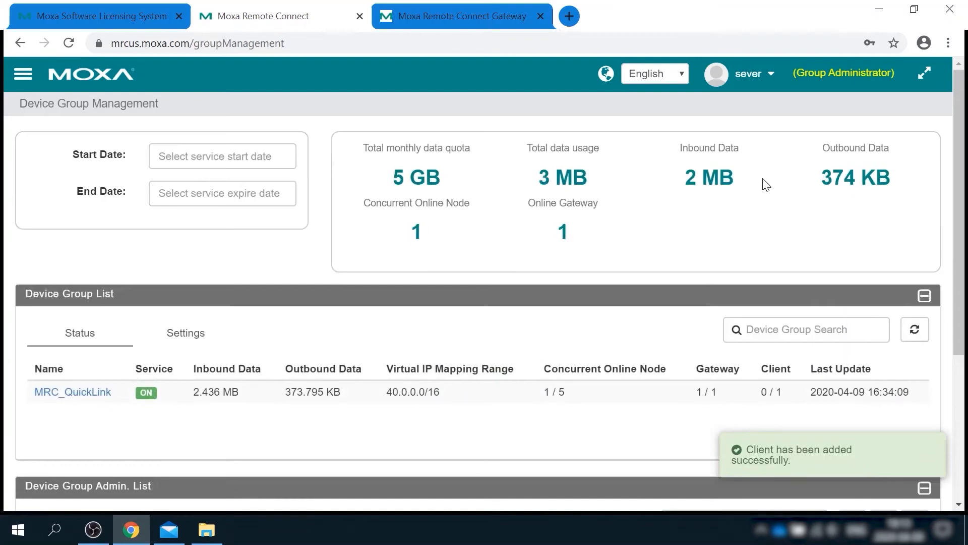
left_click(23, 74)
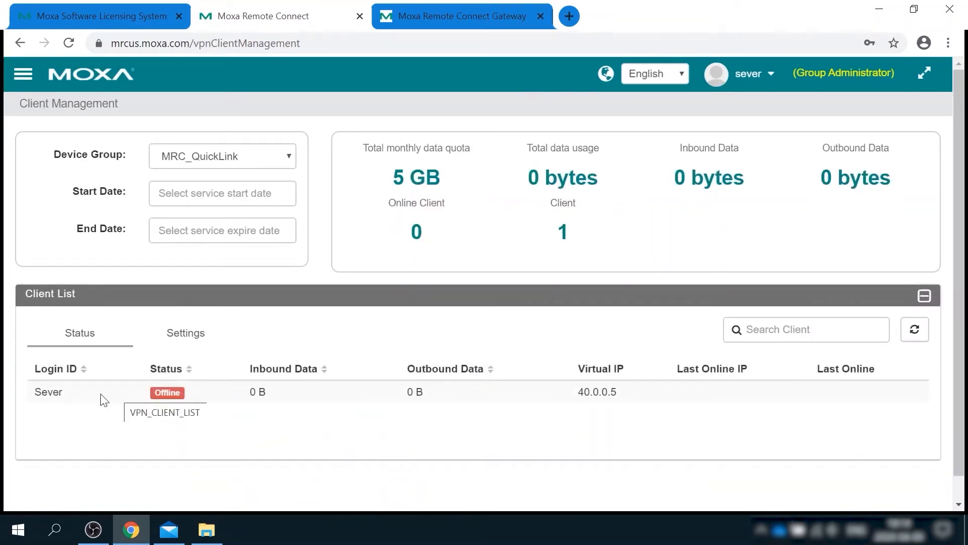
left_click(185, 332)
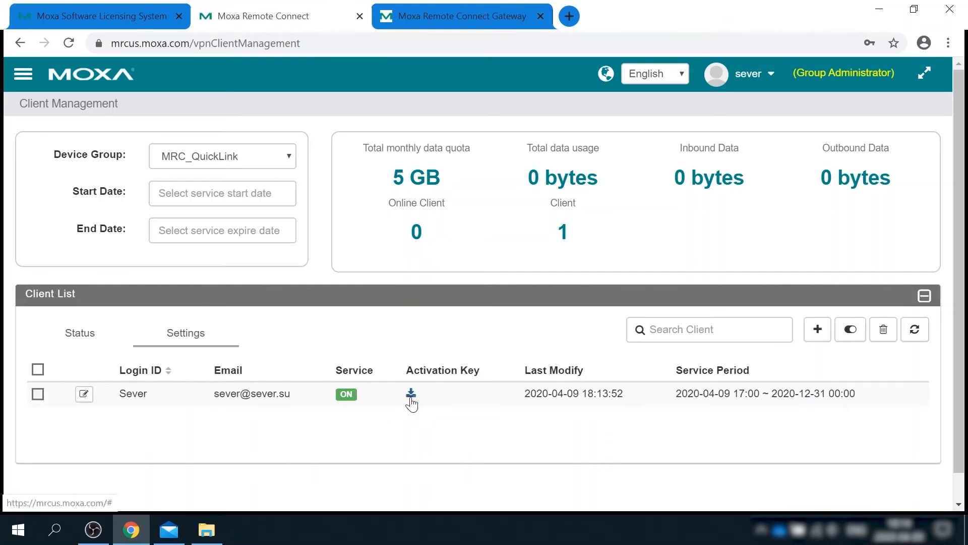
left_click(410, 393)
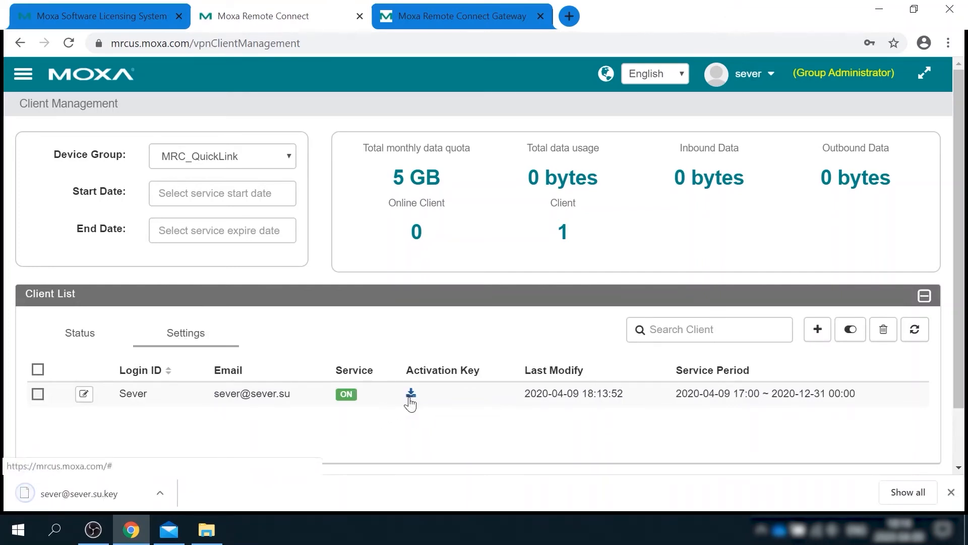
left_click(160, 493)
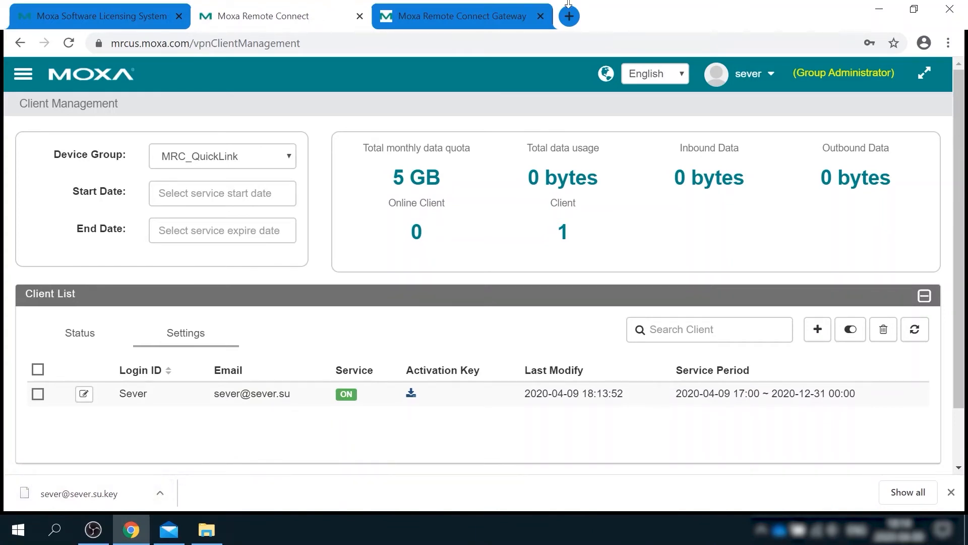
left_click(567, 17)
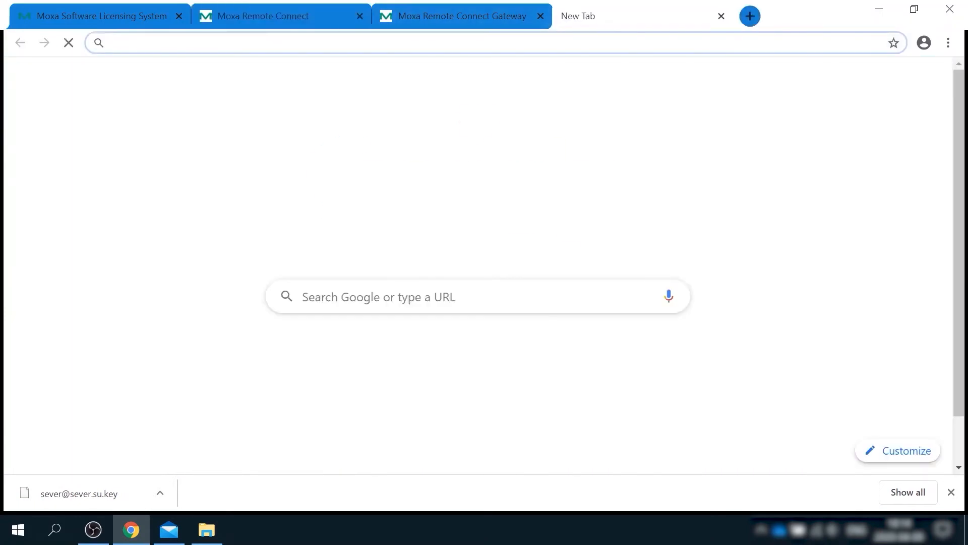
type("www.moxa.com")
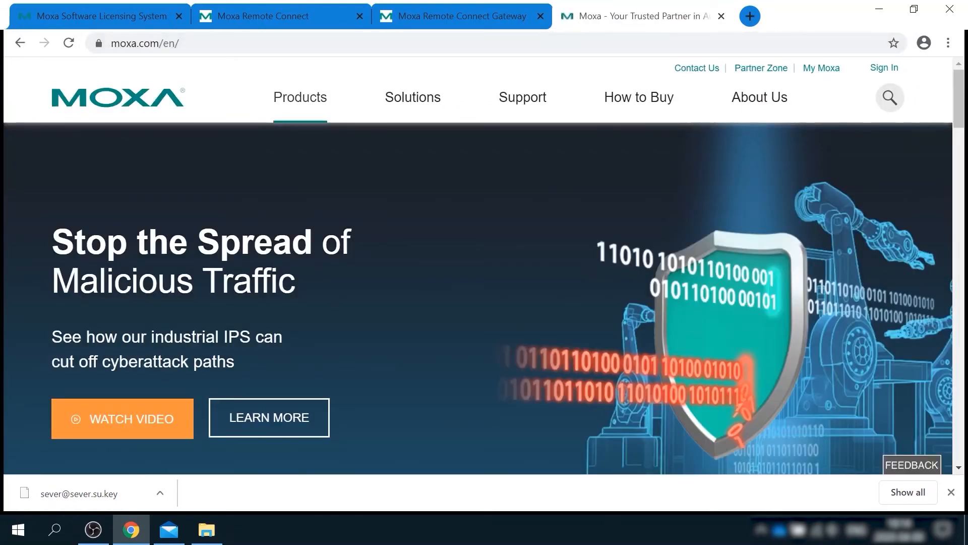
left_click(299, 97)
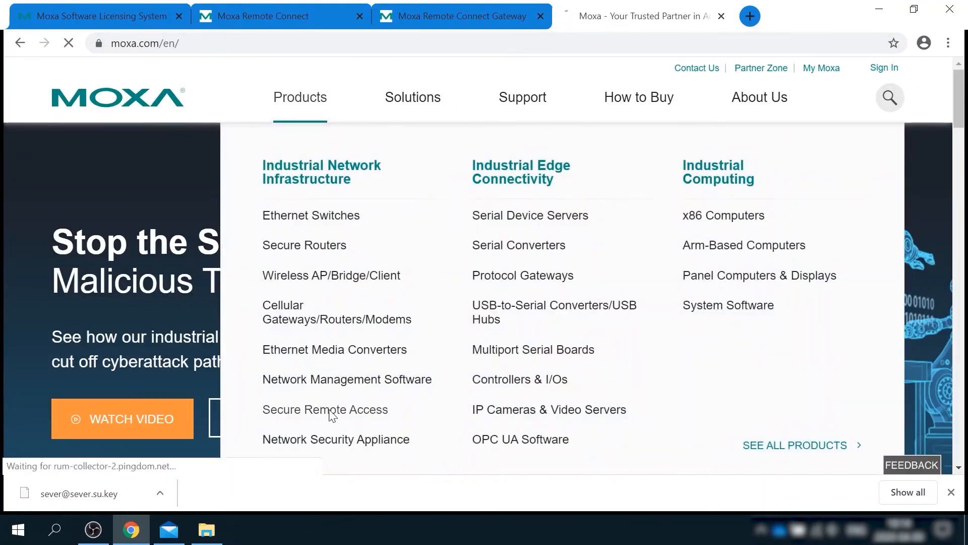
left_click(325, 408)
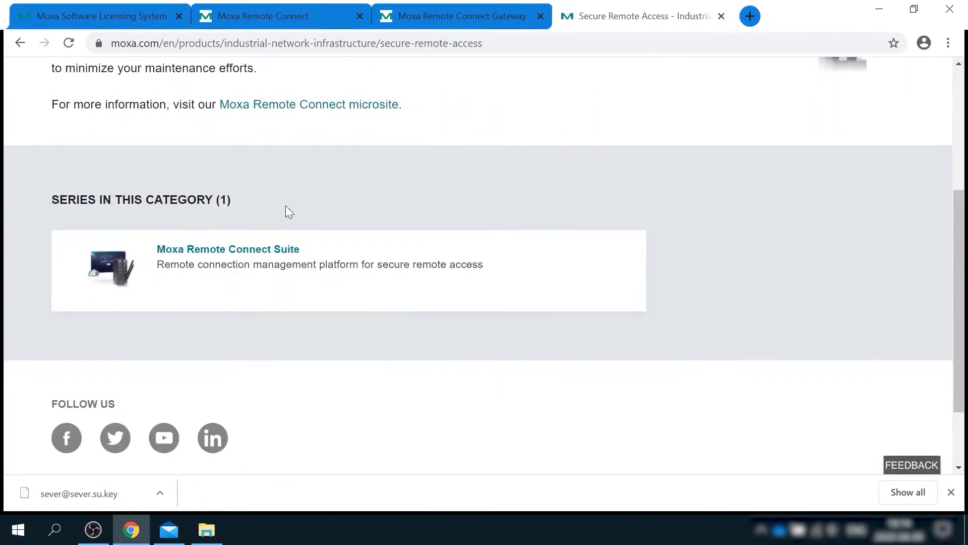
left_click(227, 249)
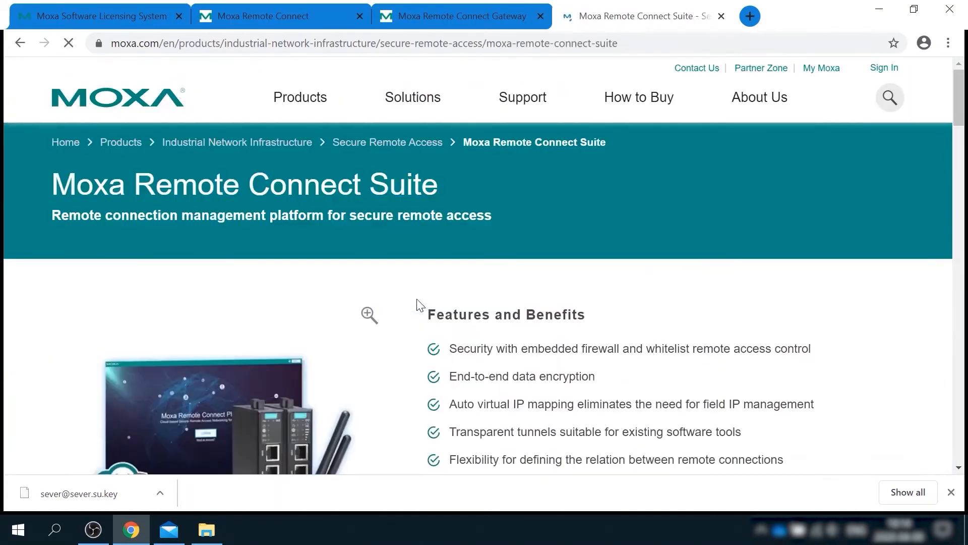
Step: Show the product's resources and filter them by manuals and tech notes
scroll("down", 3)
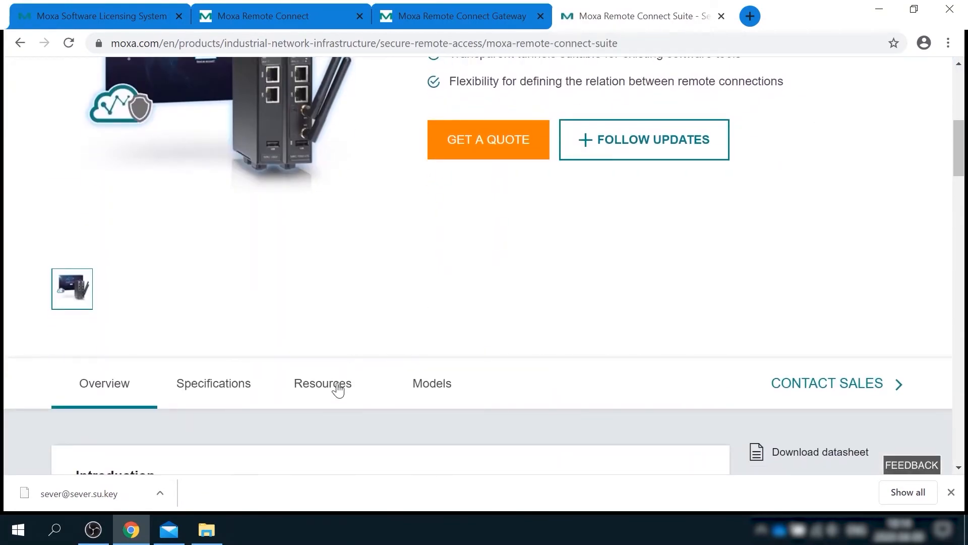
left_click(323, 383)
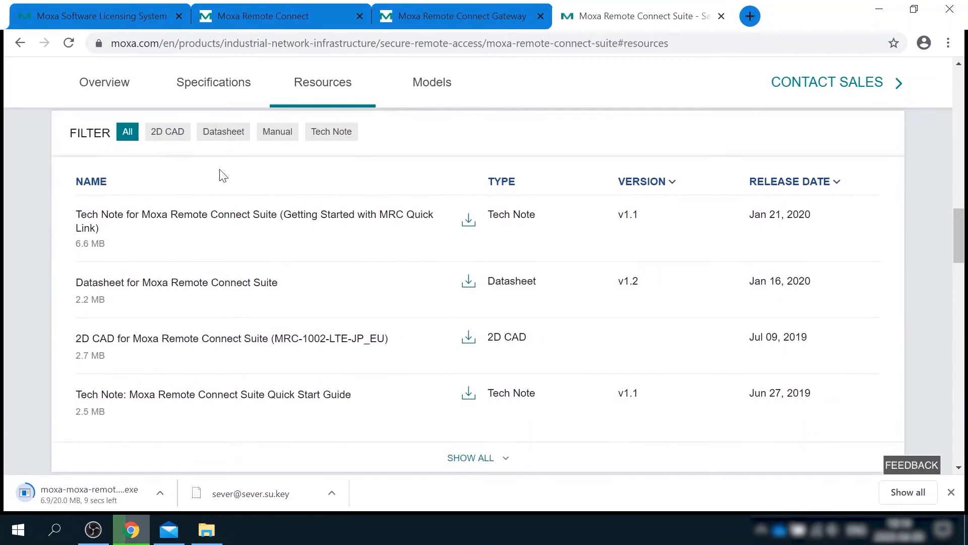
left_click(276, 131)
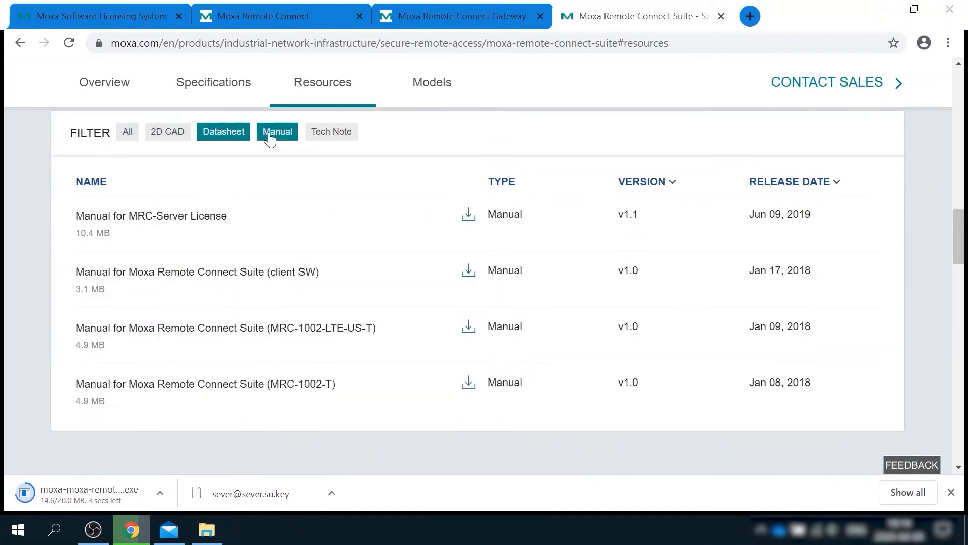
left_click(331, 131)
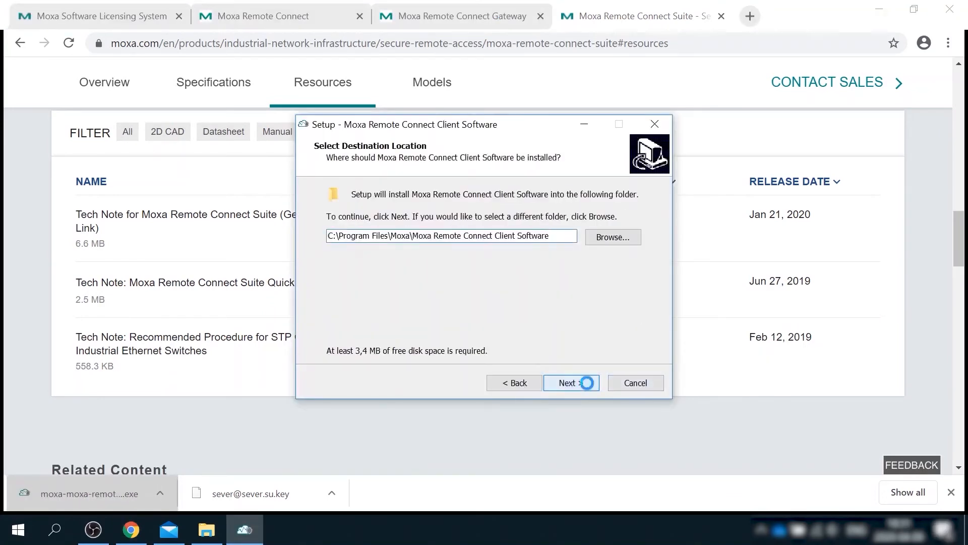
Step: Install the client with default folder and desktop shortcut, accepting the TAP-Windows driver setup
left_click(570, 383)
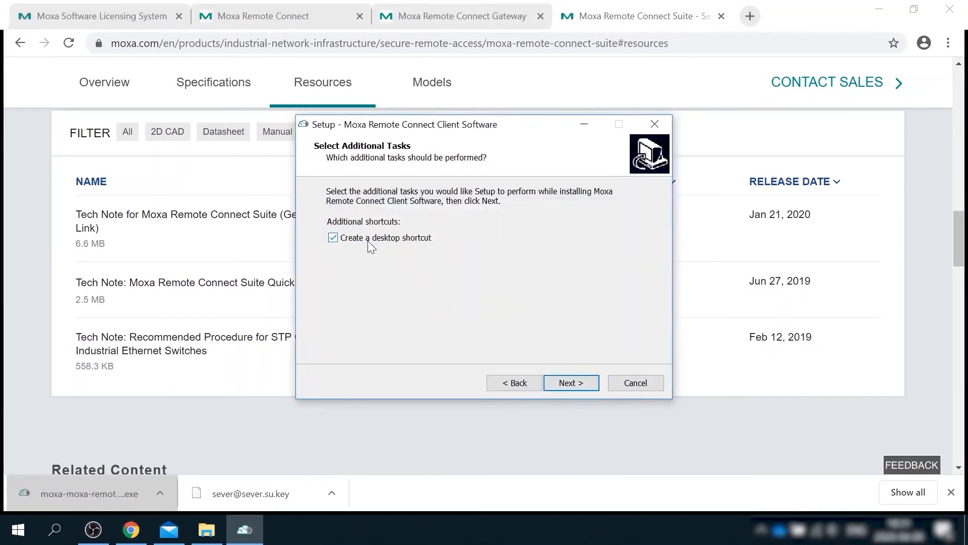
left_click(571, 382)
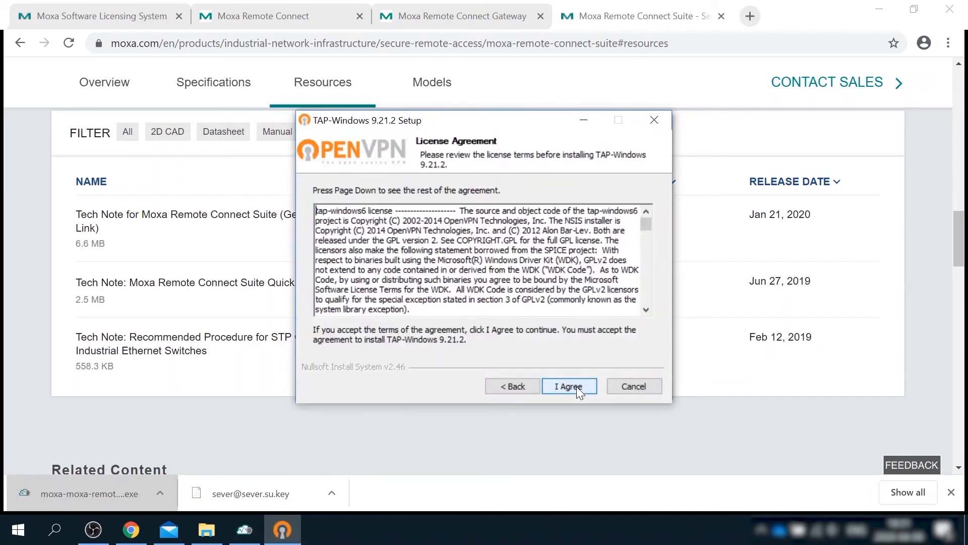
left_click(568, 387)
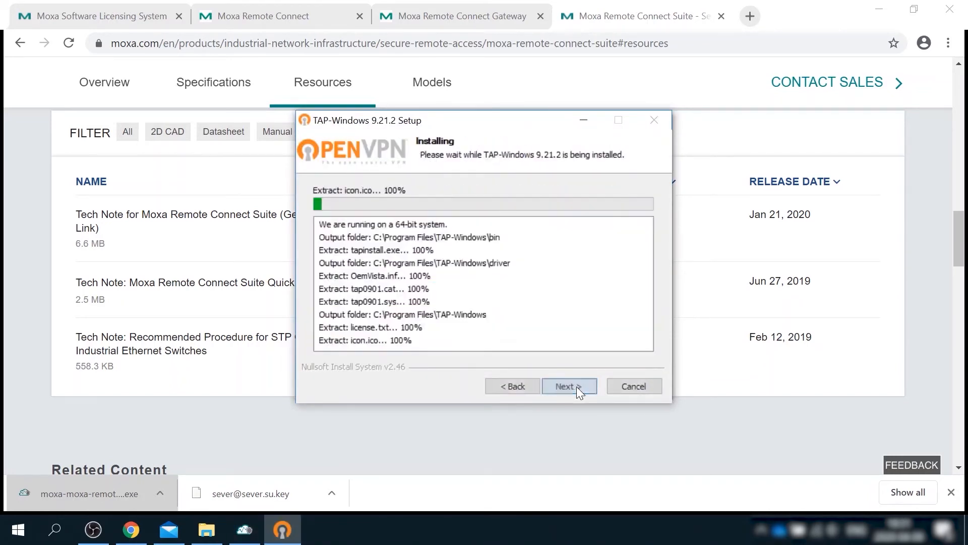
left_click(568, 386)
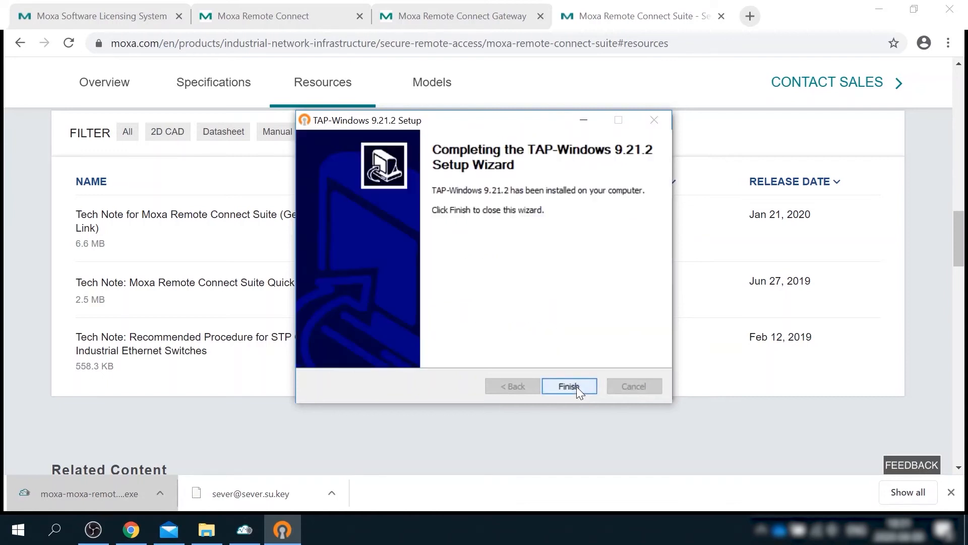
left_click(568, 386)
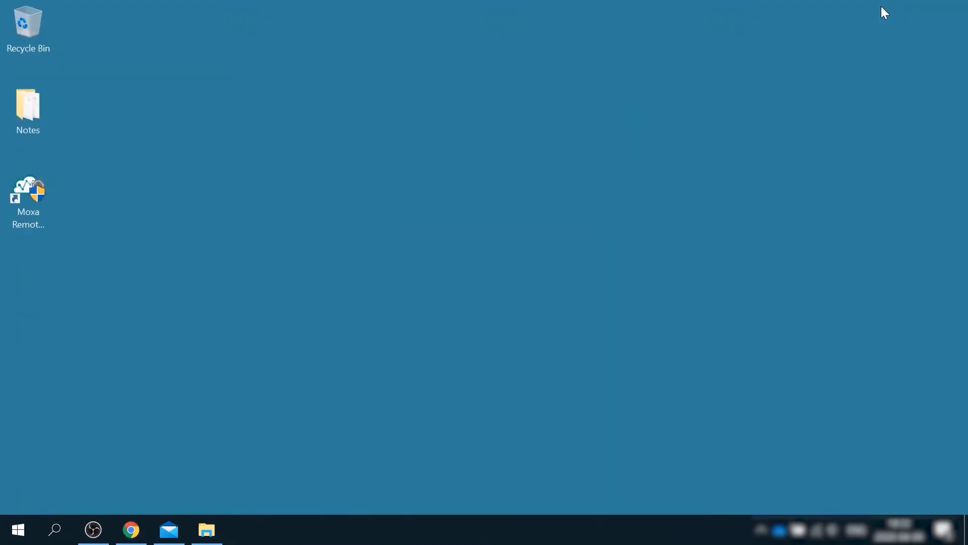
double_click(28, 192)
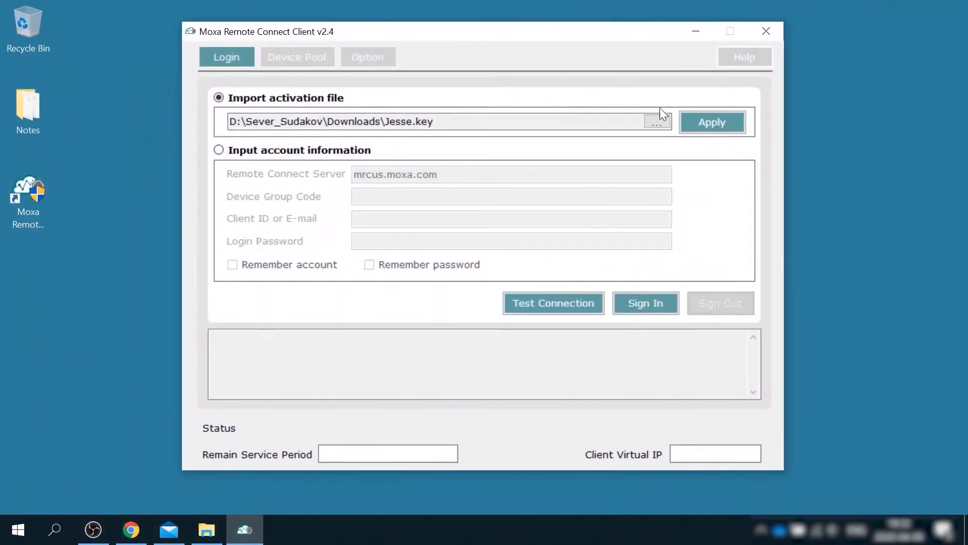
left_click(656, 122)
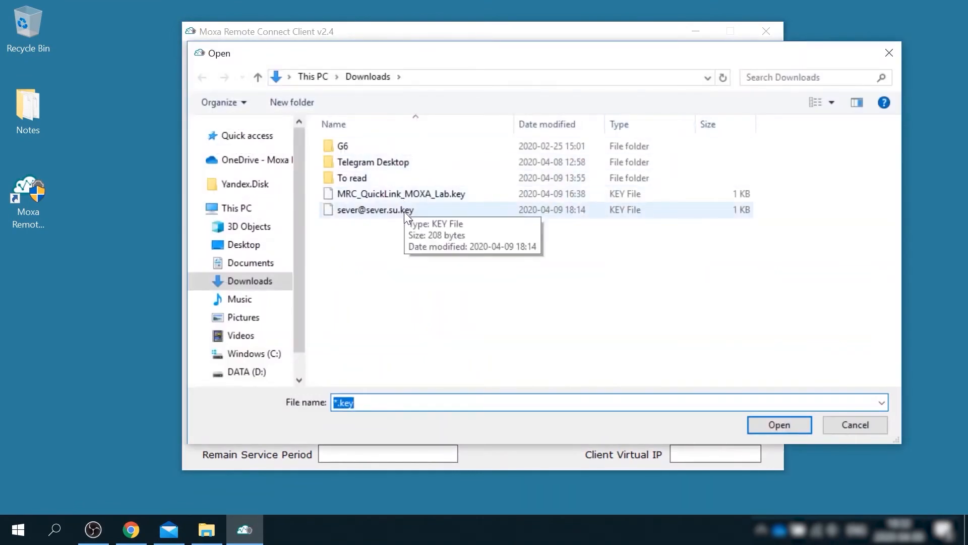
left_click(779, 425)
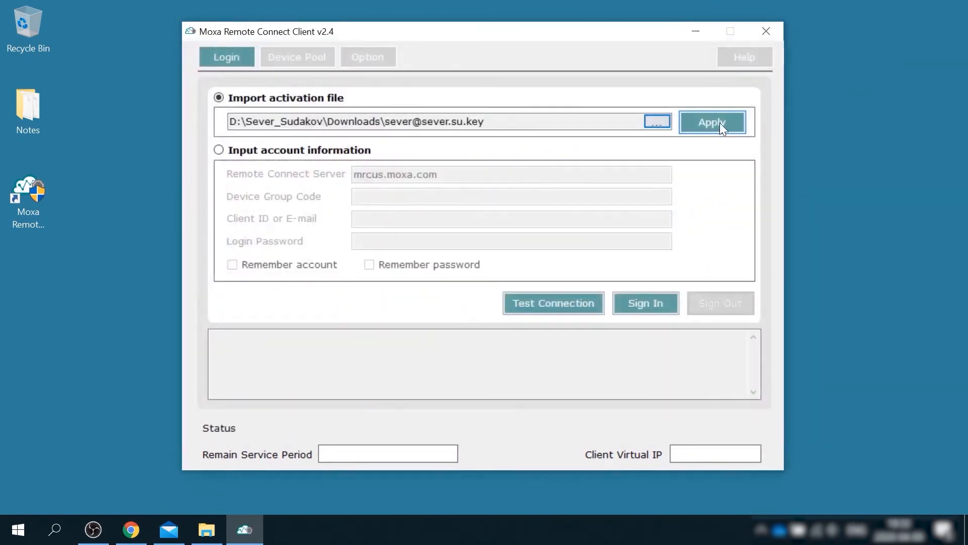
left_click(711, 122)
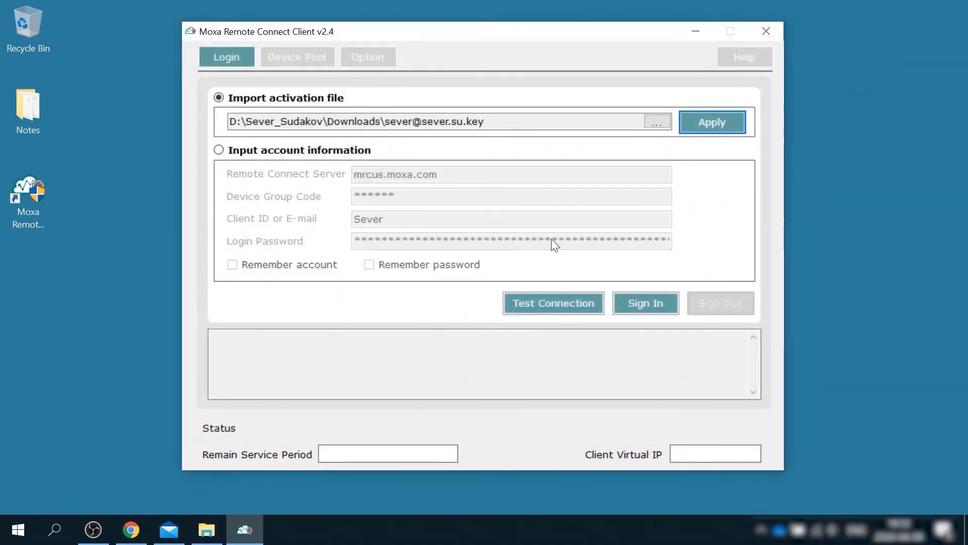
left_click(552, 302)
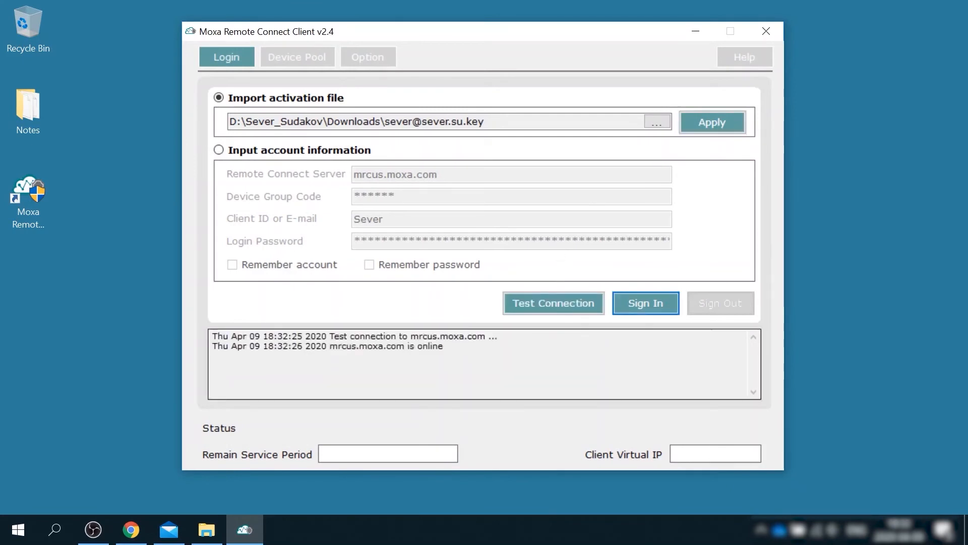
left_click(645, 303)
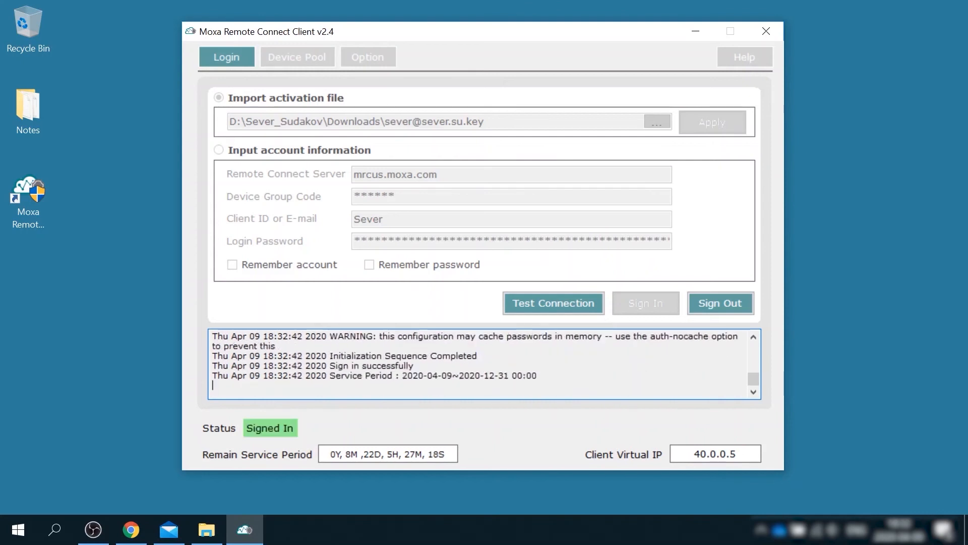
left_click(296, 57)
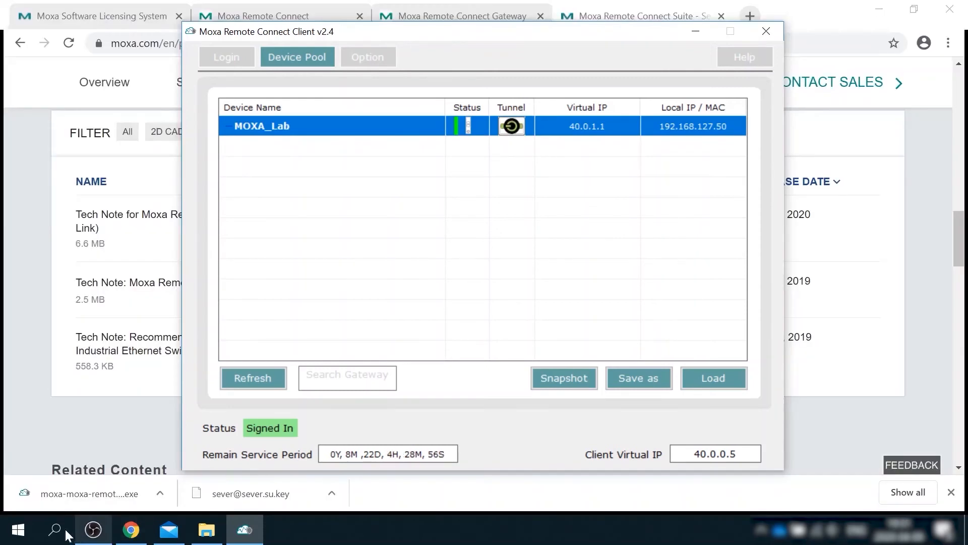
Step: Run route print in Command Prompt to check 192.168.127.0 is routed via 40.0.0.5
left_click(54, 529)
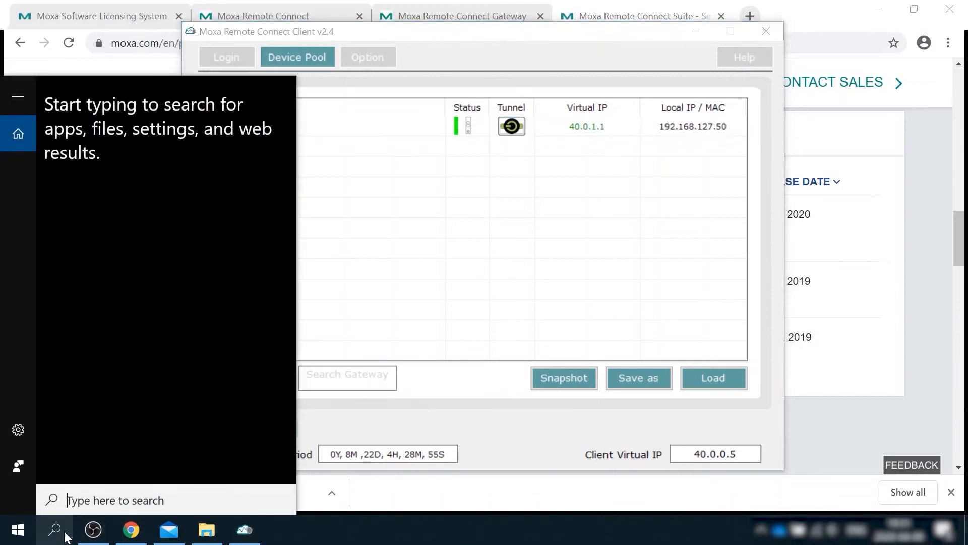
type("cm")
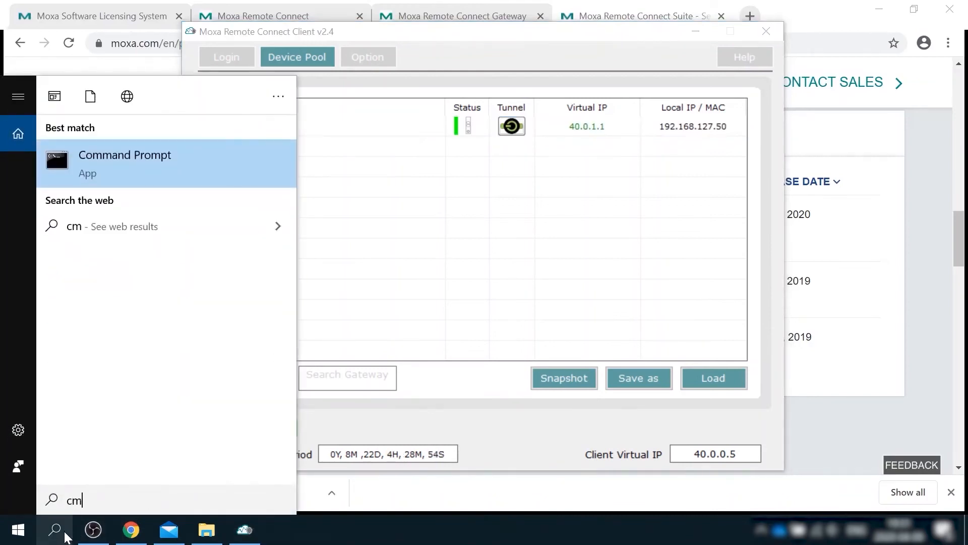
left_click(125, 164)
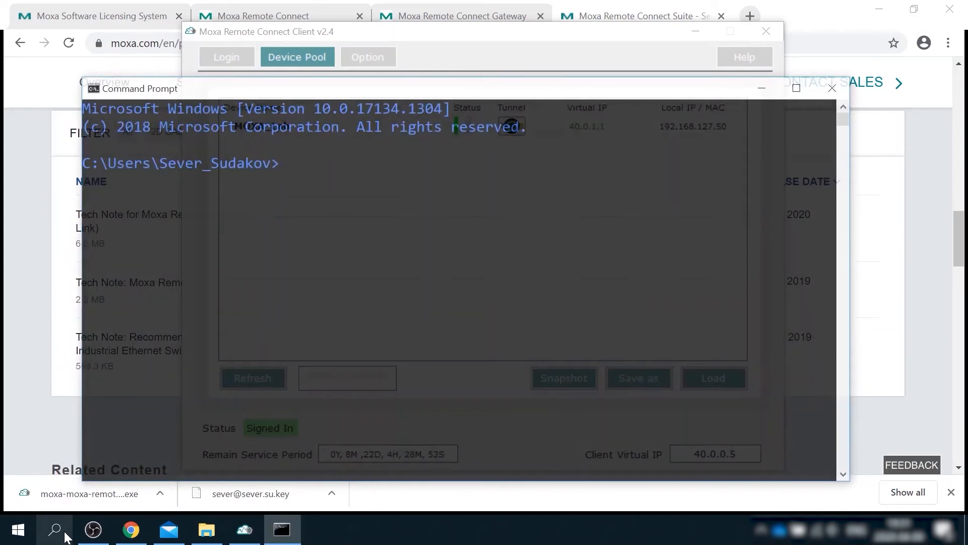
type("rout")
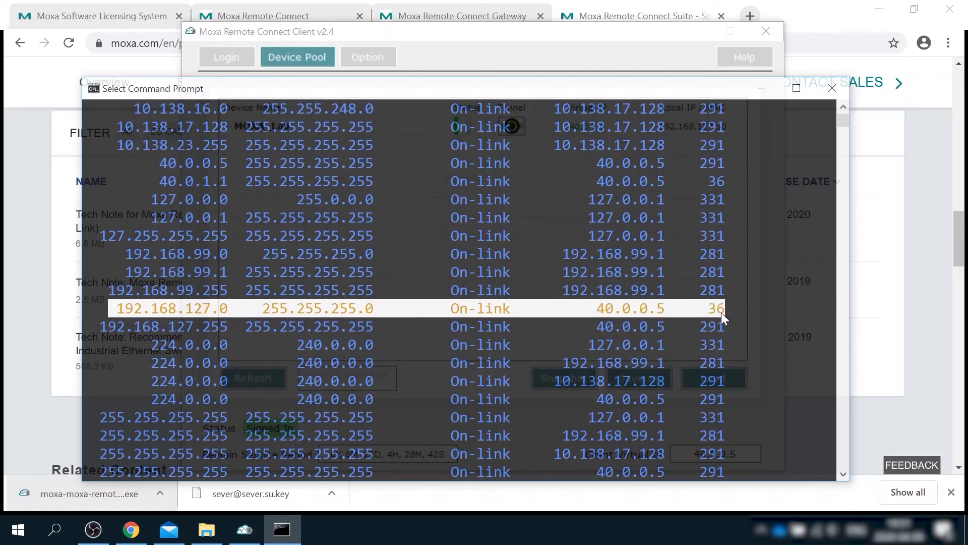
scroll("down", 3)
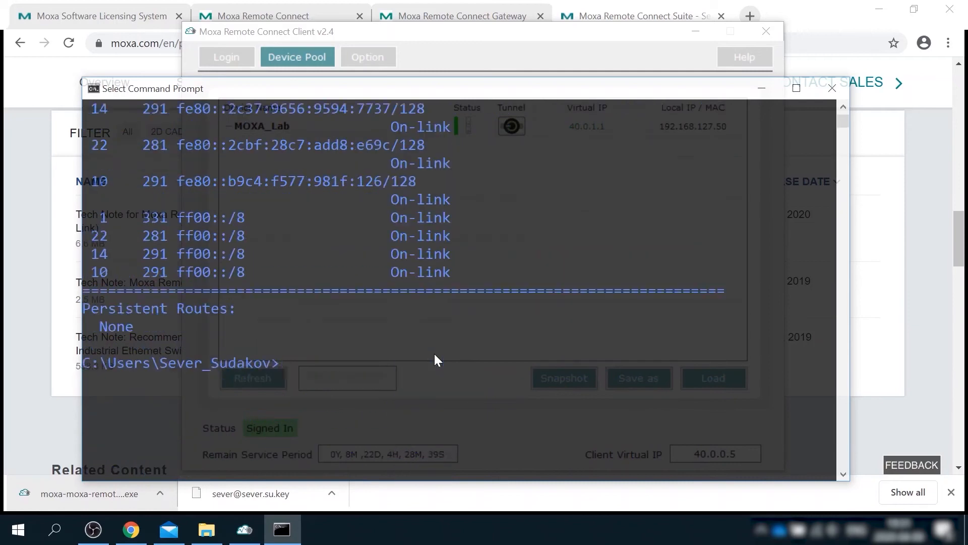
Step: Ping 192.168.127.100 and confirm replies with 0% loss
type("ping 192.168.")
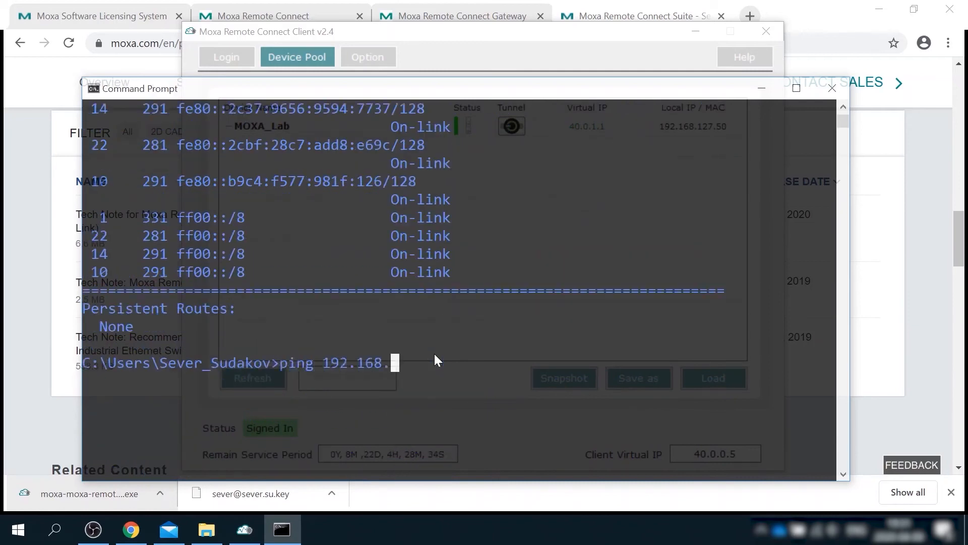
key("Enter")
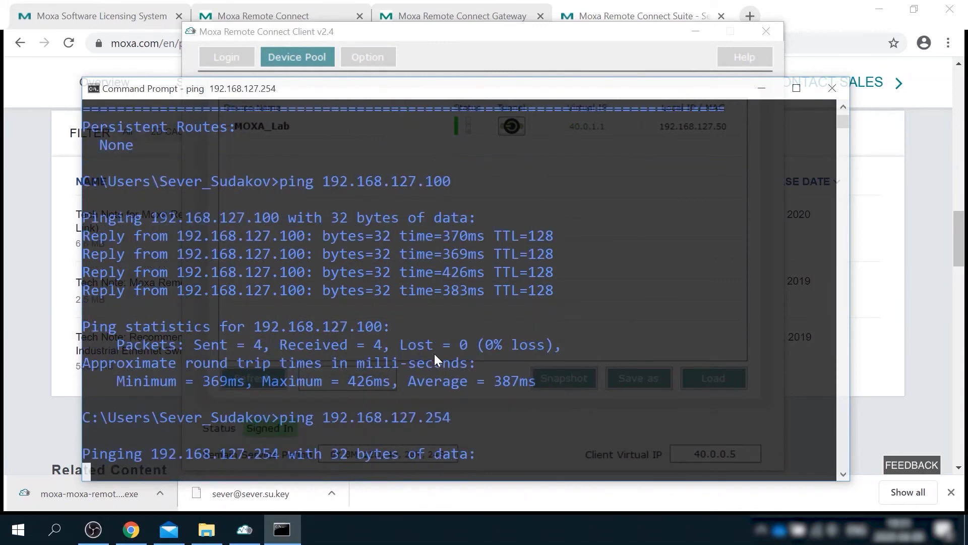
scroll("down", 3)
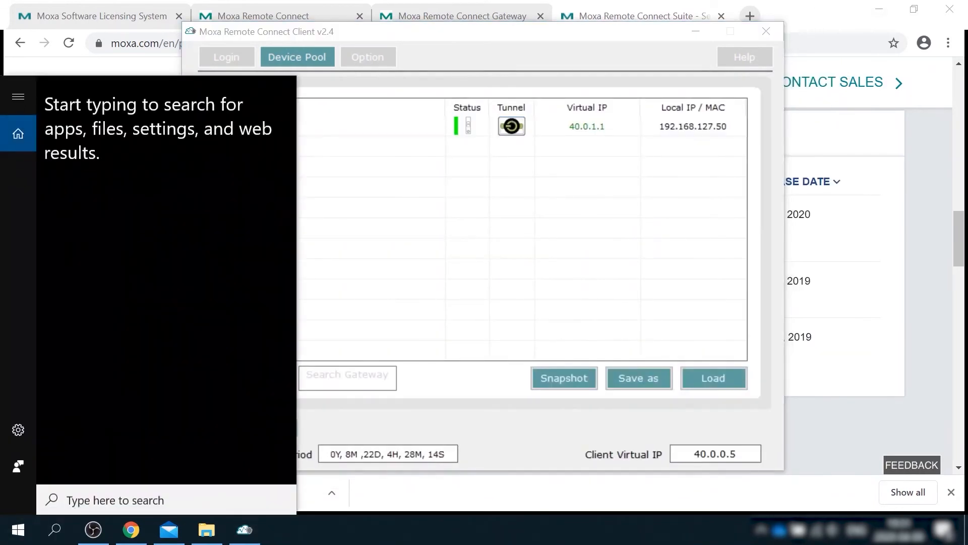
Step: Start a Remote Desktop connection to 192.168.127.100
left_click(510, 126)
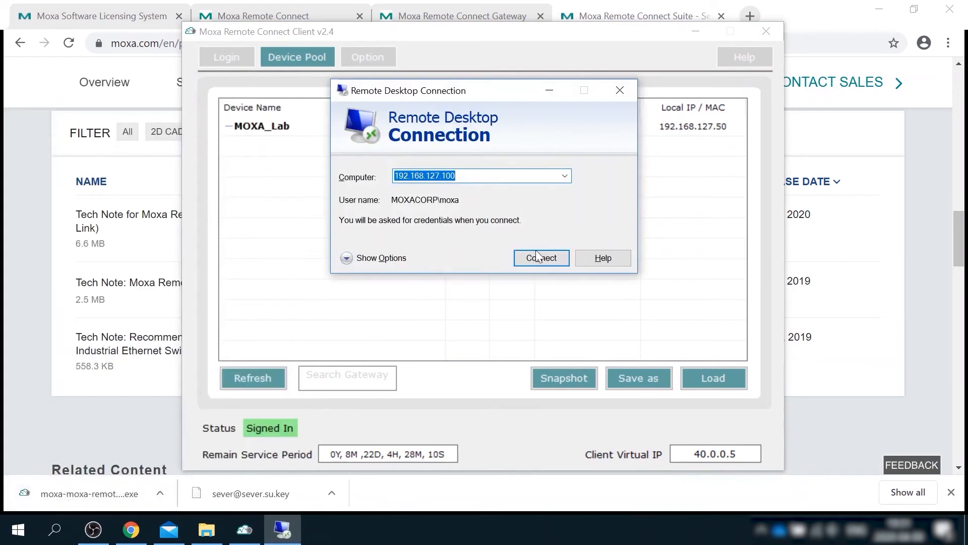
left_click(541, 257)
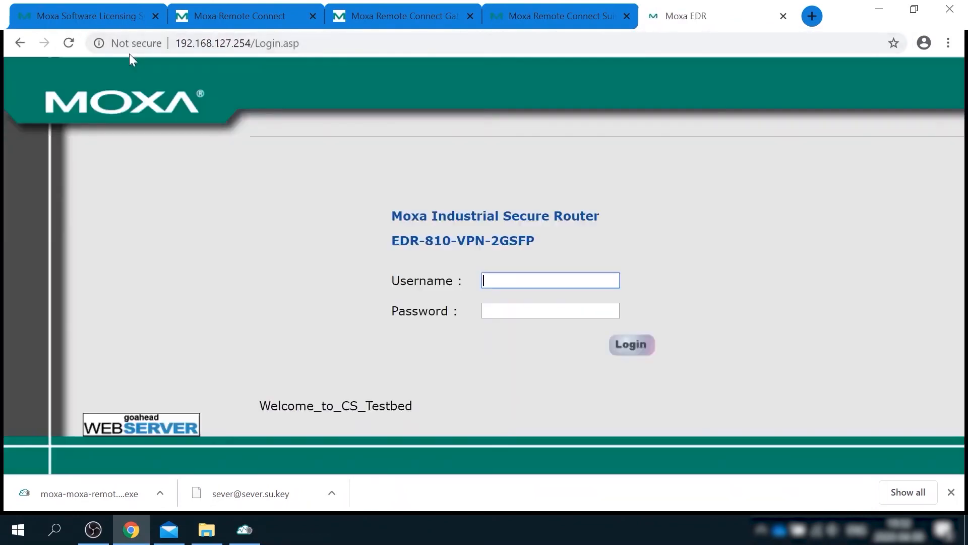
left_click(630, 344)
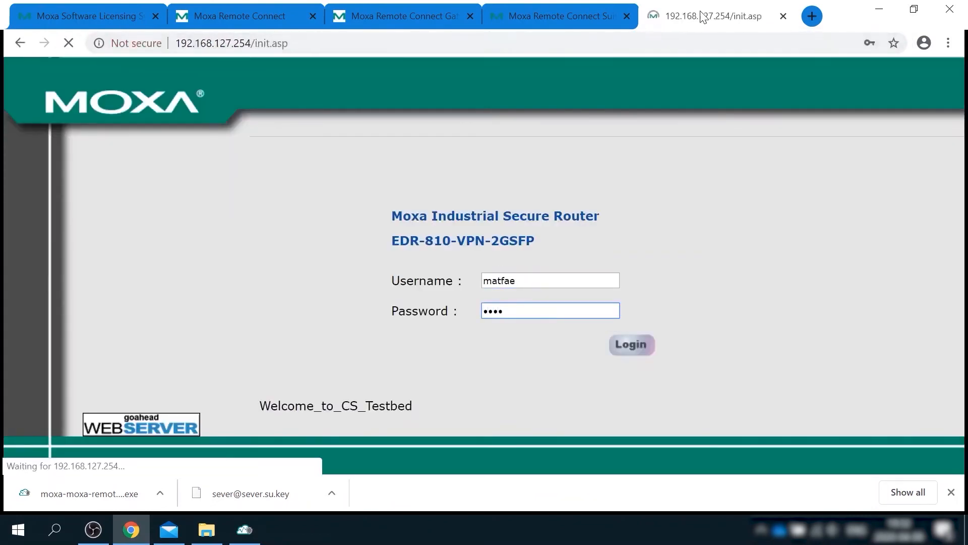
left_click(629, 344)
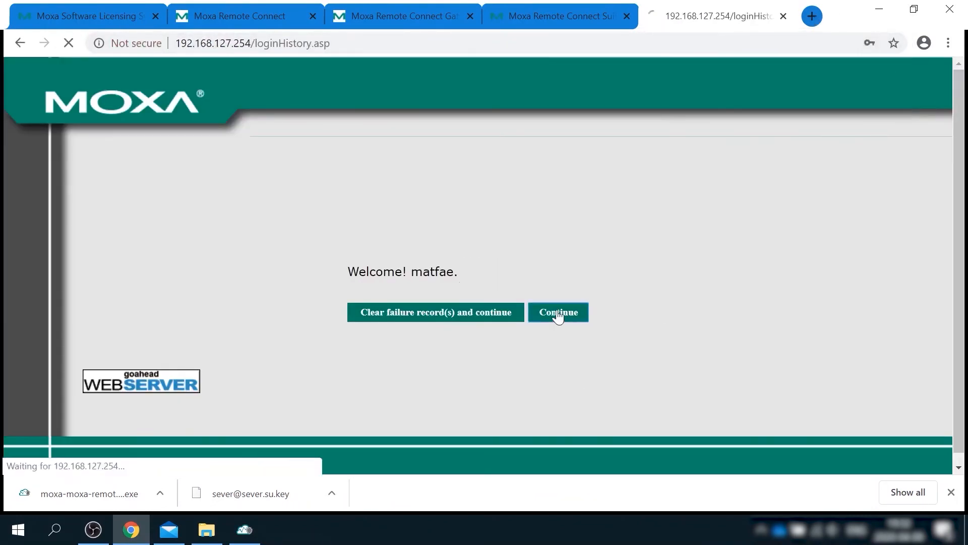
left_click(556, 311)
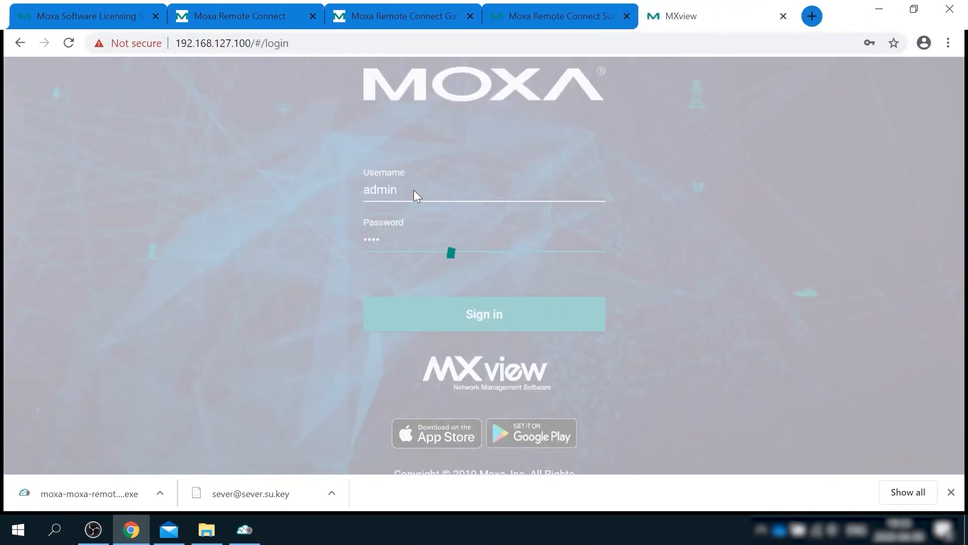
Step: Sign in to MXview at 192.168.127.100 as admin and dismiss the login notification to reach the topology map
left_click(483, 314)
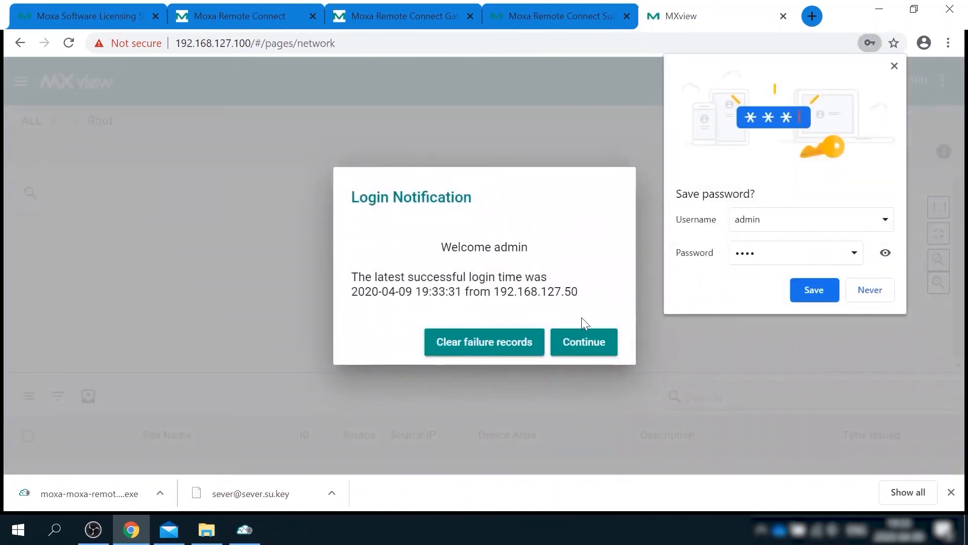
left_click(582, 342)
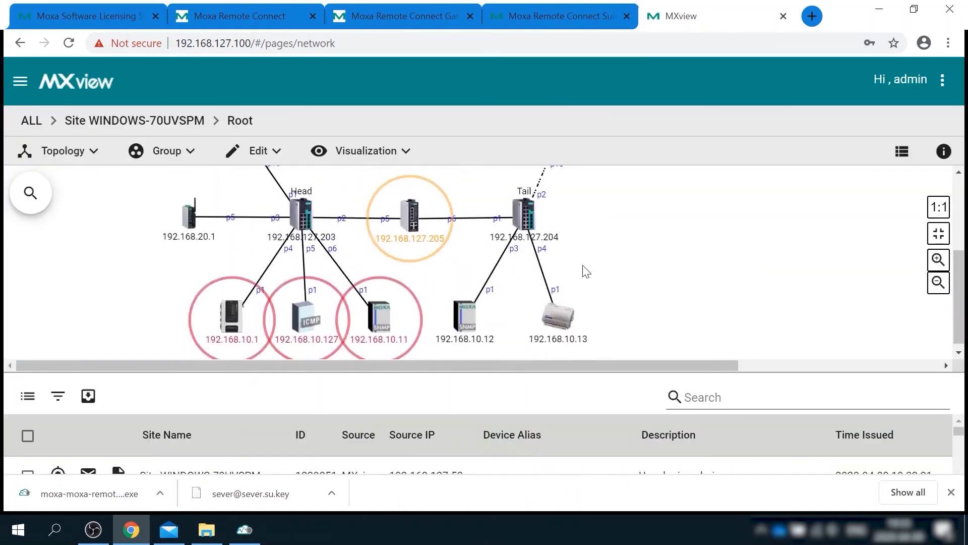